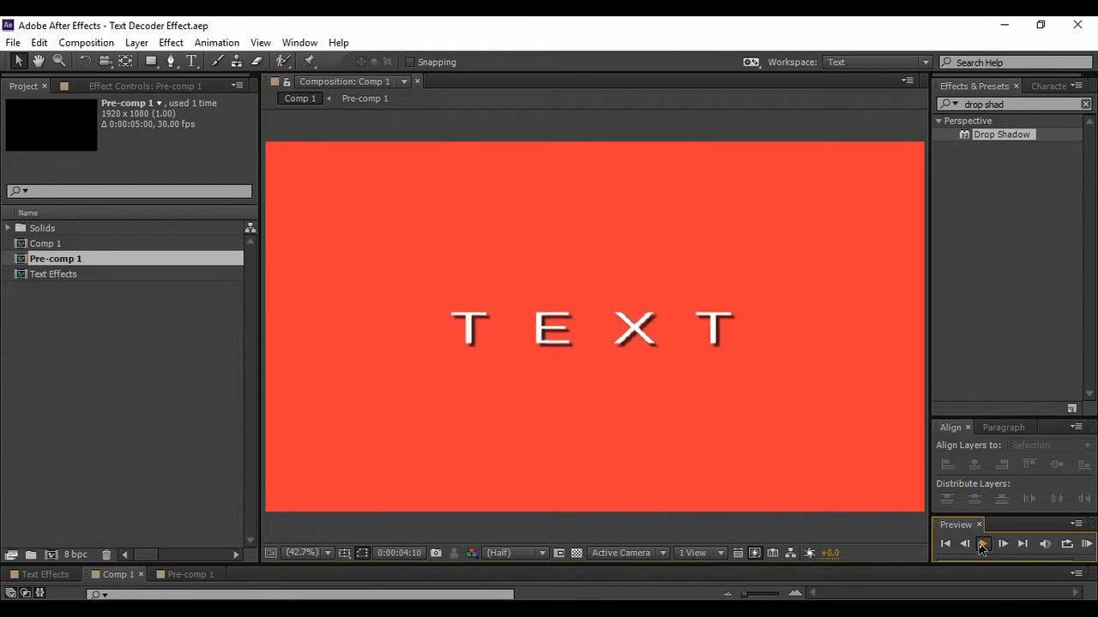
# - Play the finished decoding animation preview of Comp 1 repeatedly
pyautogui.click(945, 542)
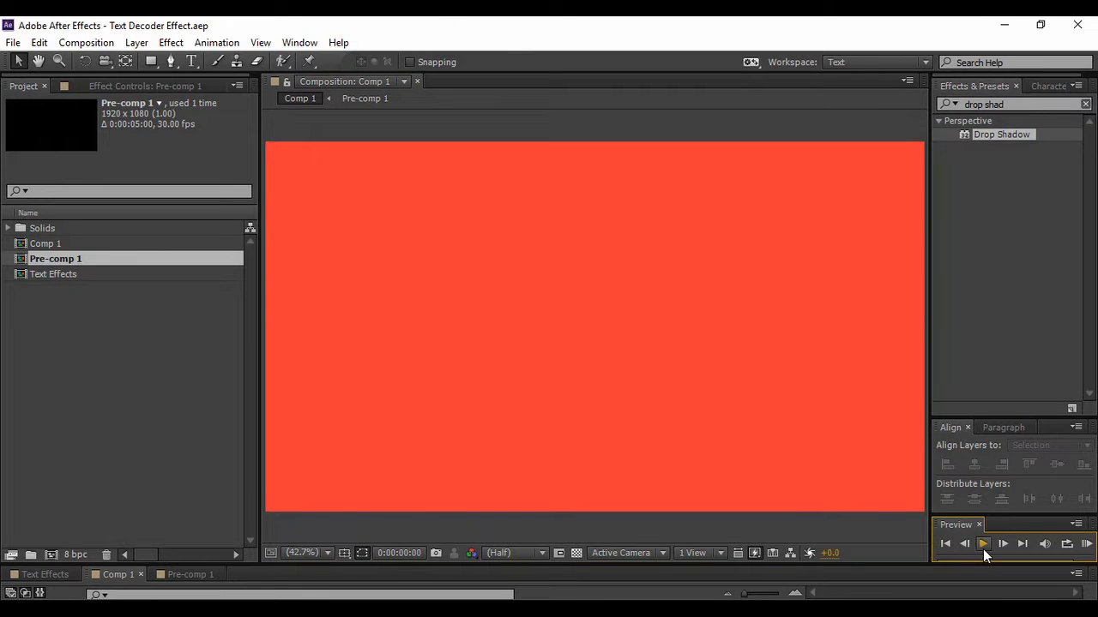
pyautogui.click(985, 542)
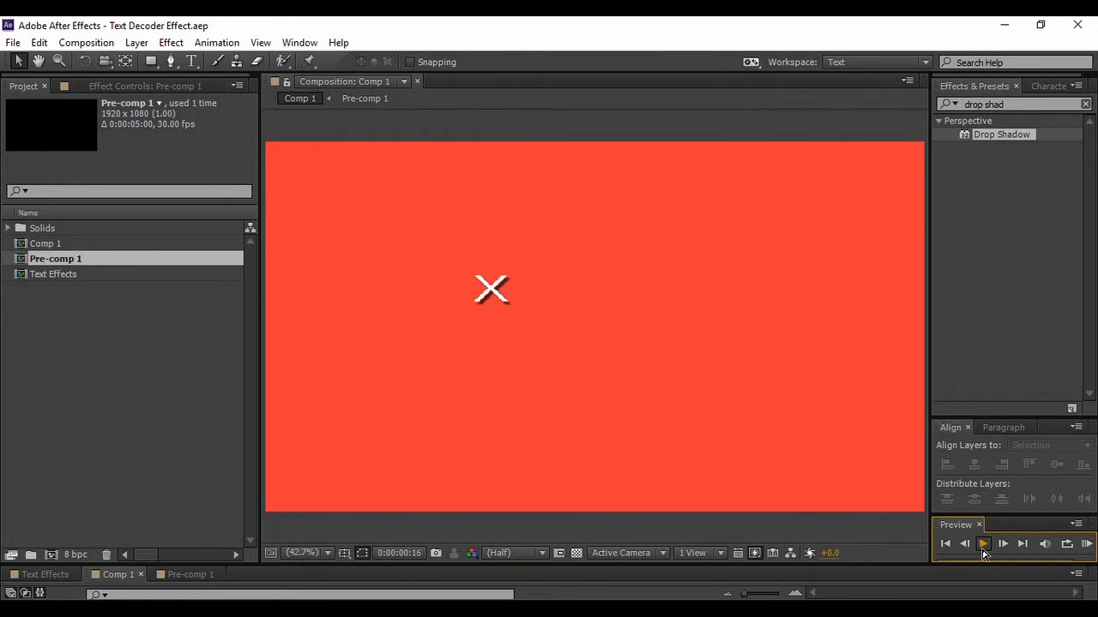
pyautogui.click(983, 543)
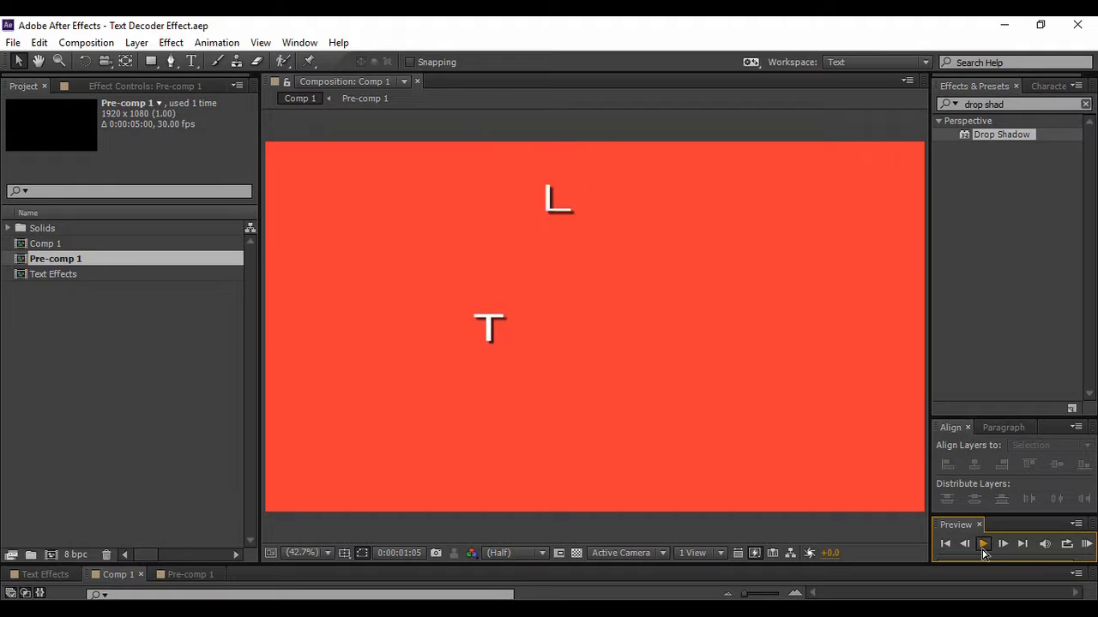
pyautogui.click(983, 542)
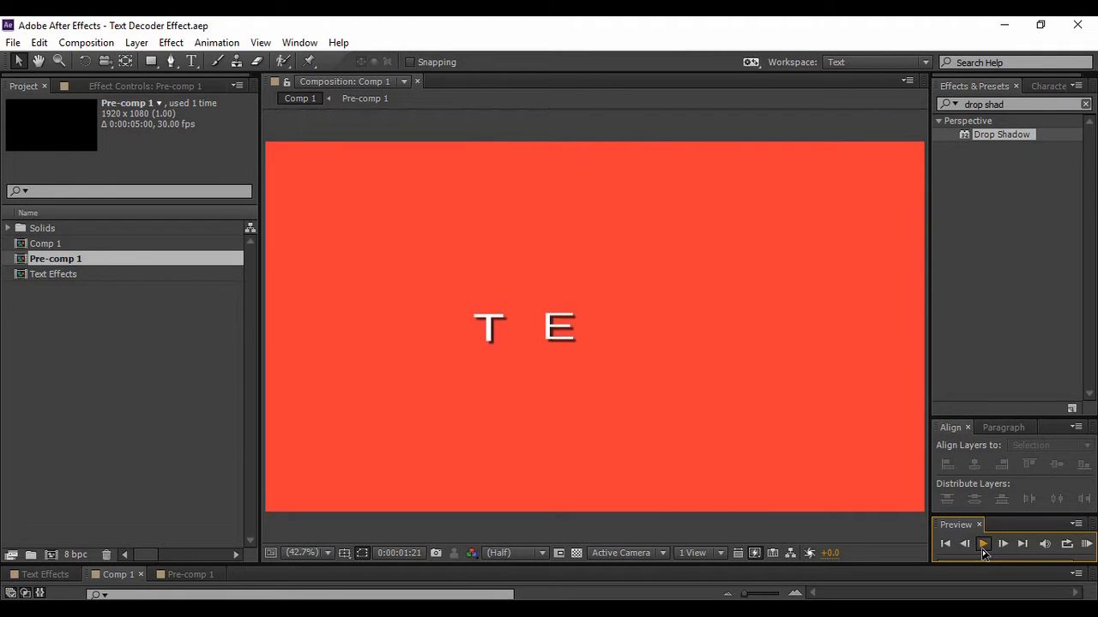
pyautogui.click(984, 544)
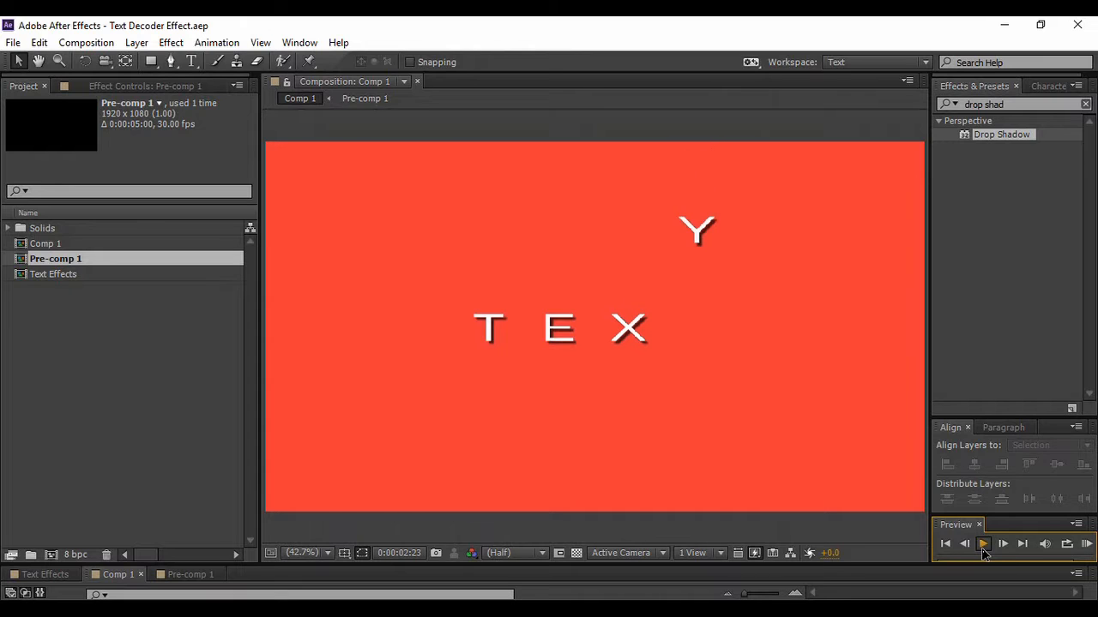
pyautogui.click(985, 542)
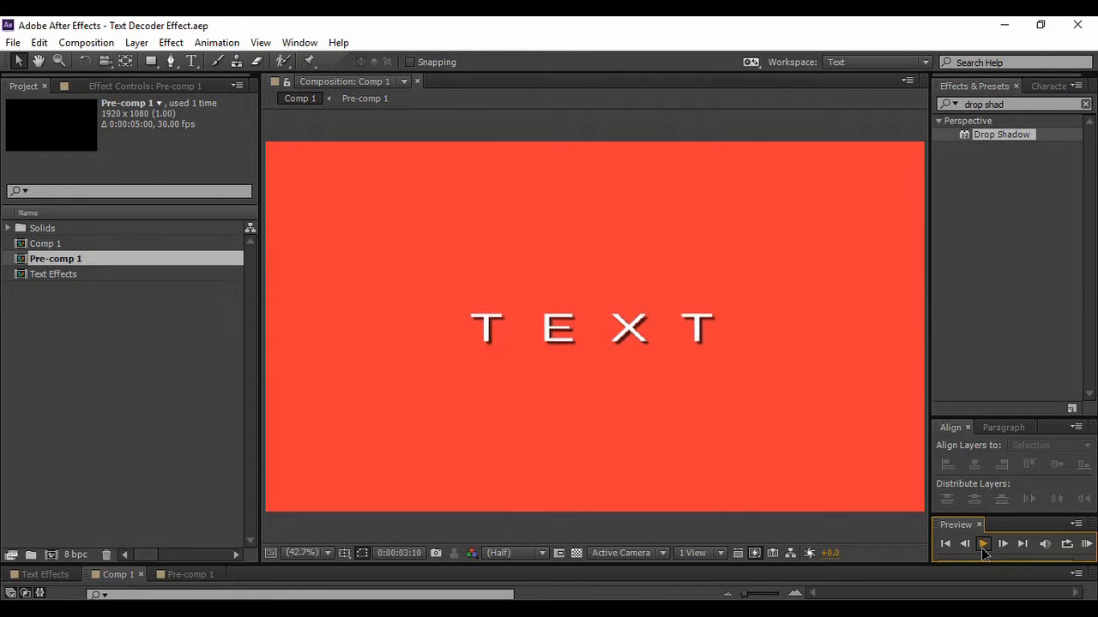
pyautogui.click(983, 542)
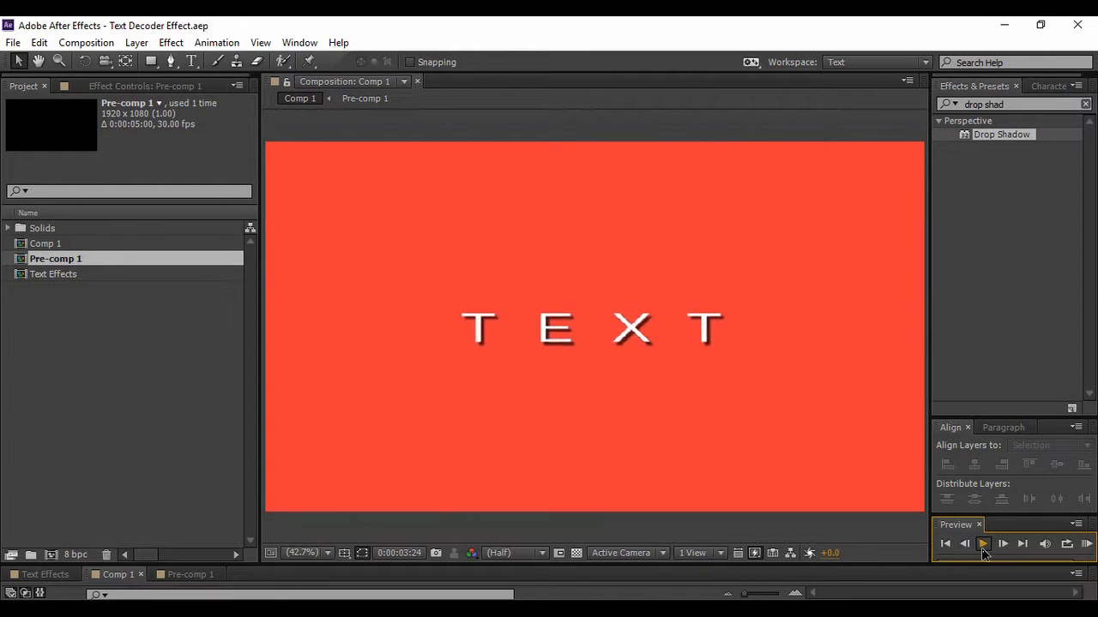
pyautogui.click(982, 543)
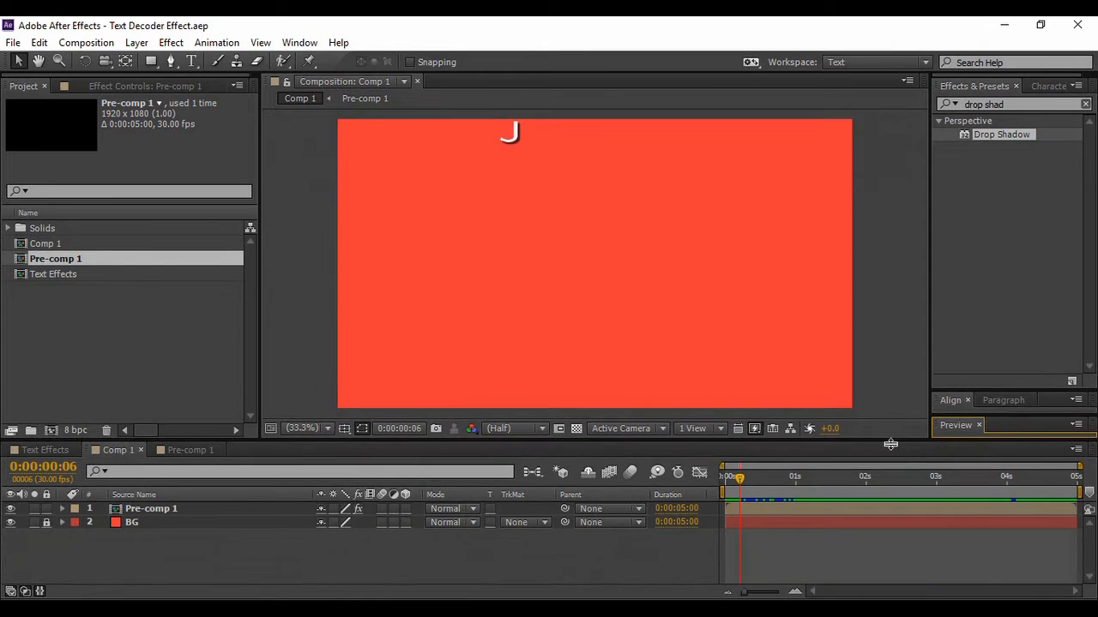
pyautogui.moveTo(574, 570)
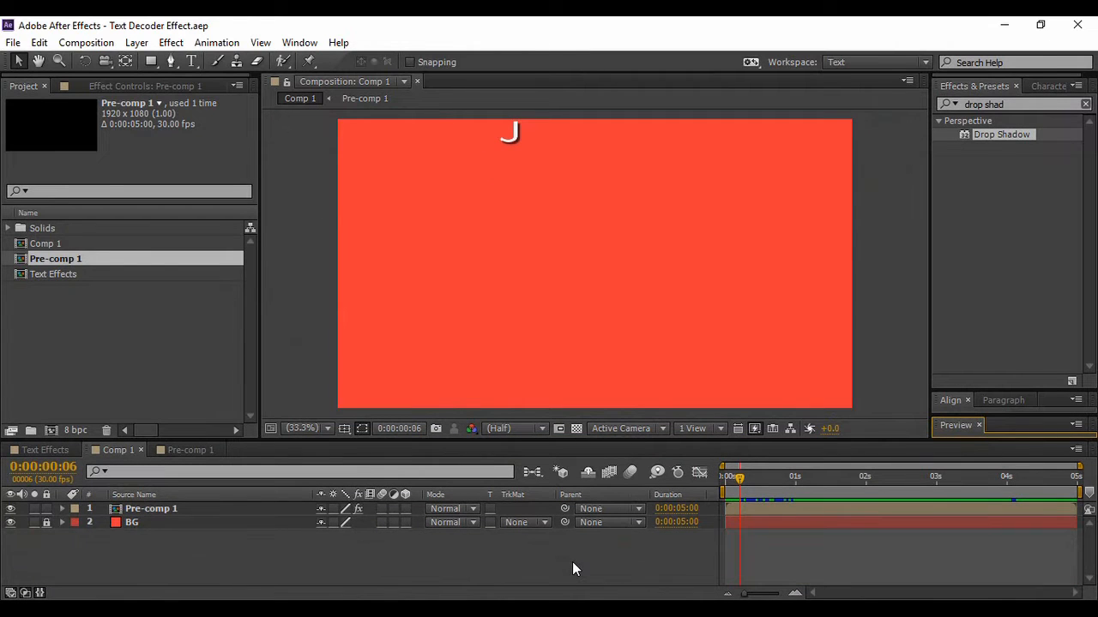
# - Create the new composition named Decode Text with a red background colour
pyautogui.click(85, 42)
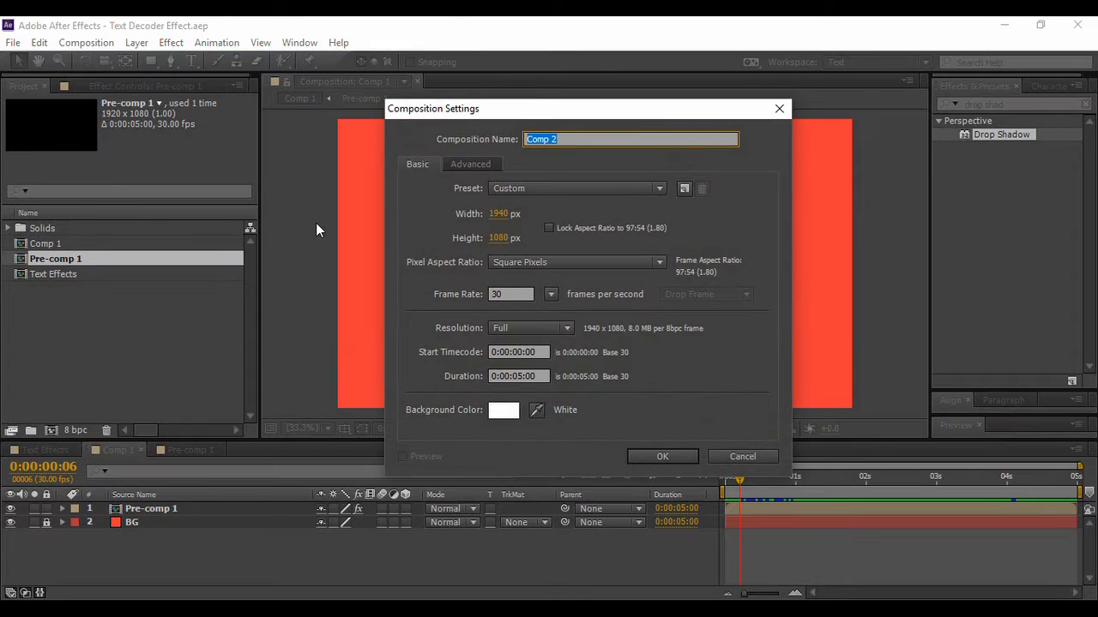
pyautogui.write('Decode Text')
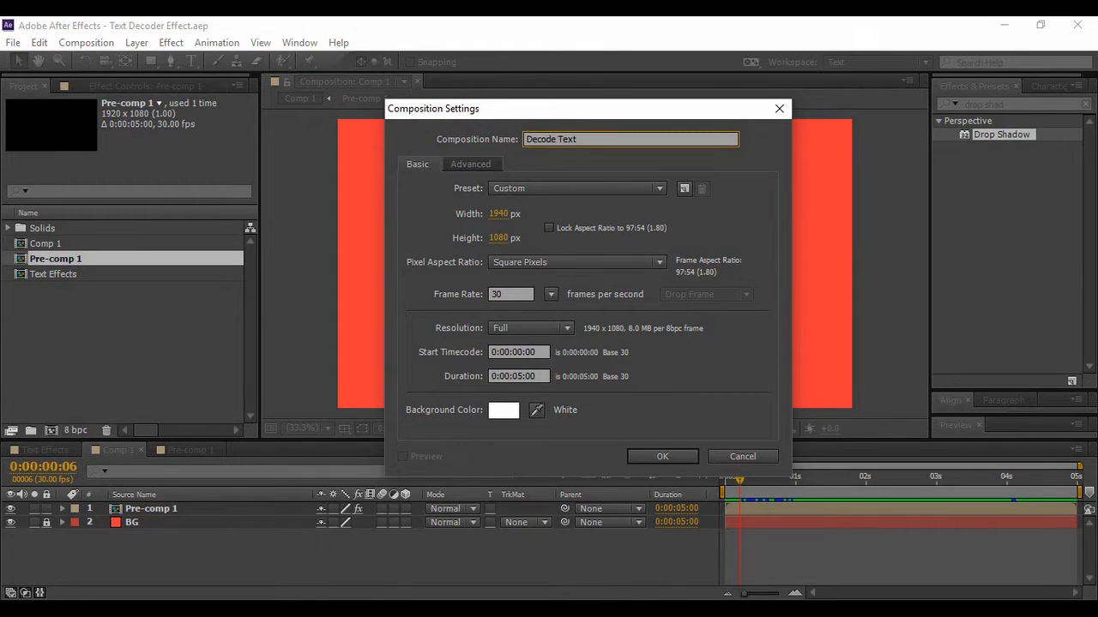
pyautogui.moveTo(501, 310)
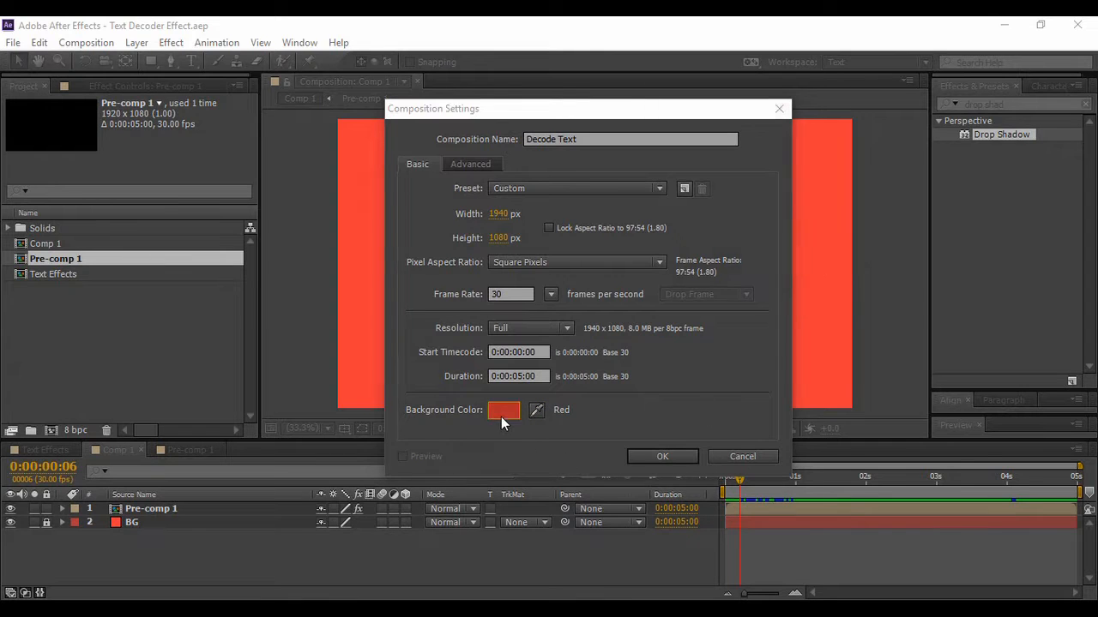
pyautogui.click(504, 410)
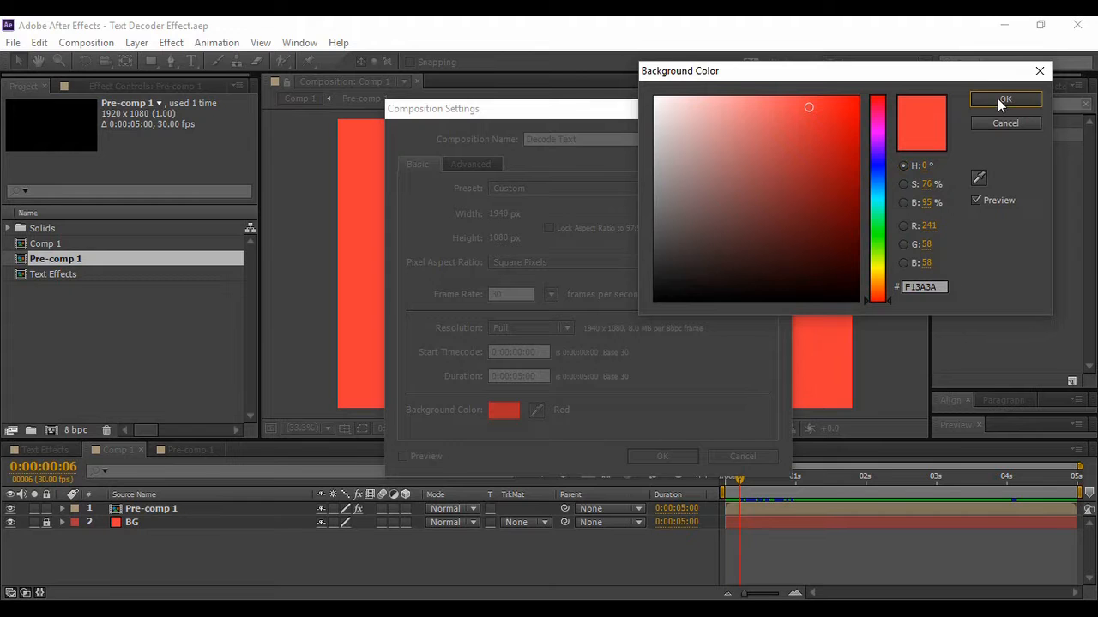
pyautogui.click(1005, 99)
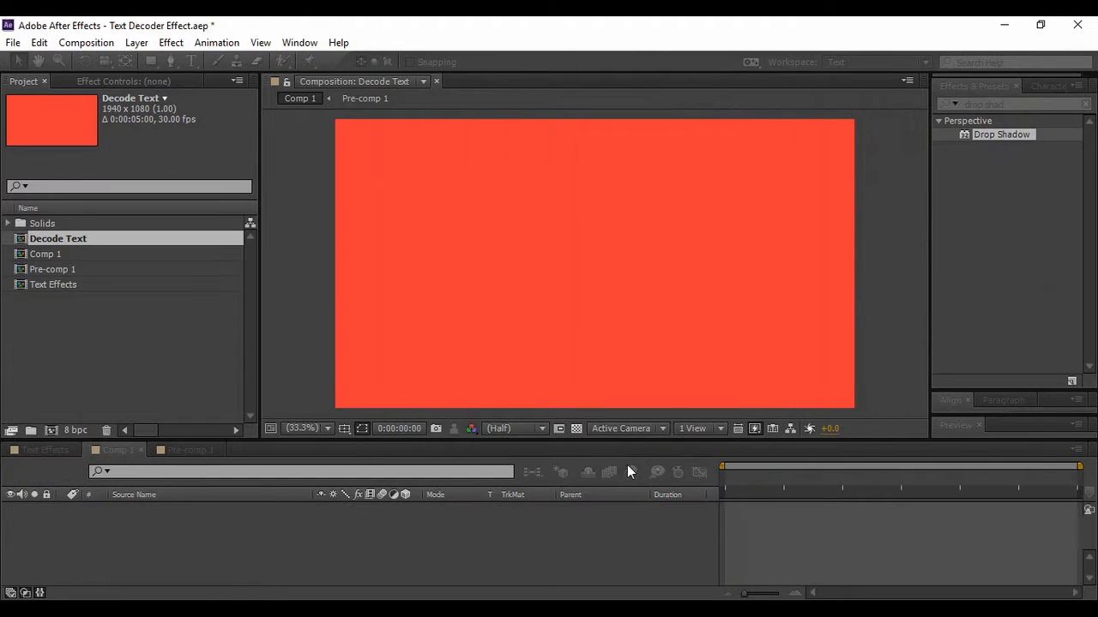
# - Open Decode Text and switch to the Horizontal Type Tool for a centred white T
pyautogui.doubleClick(58, 237)
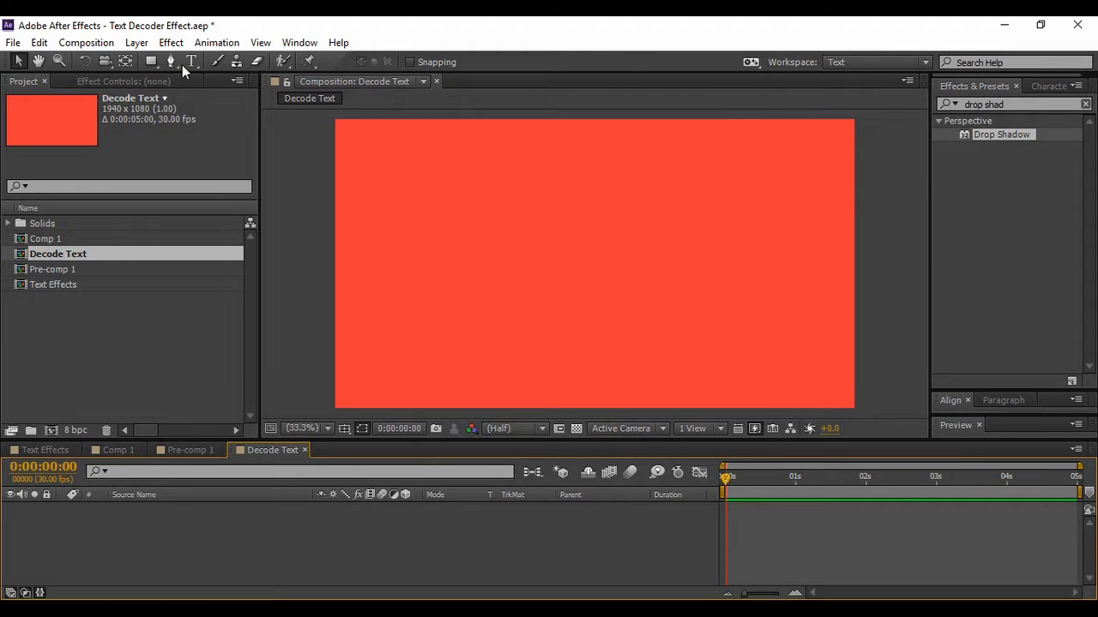
pyautogui.click(192, 61)
pyautogui.write('T')
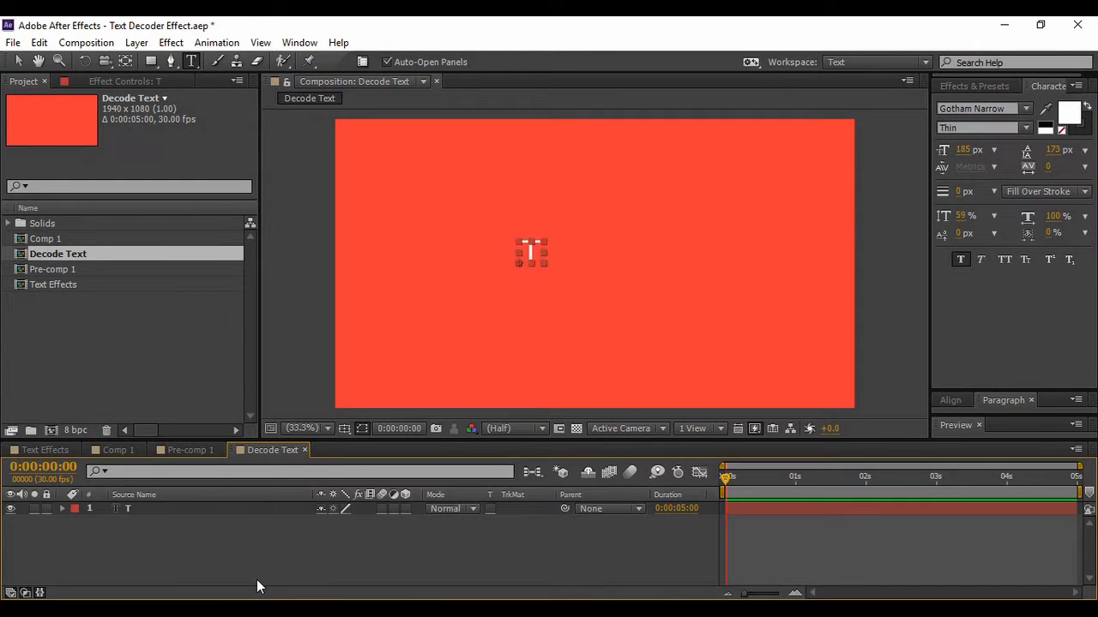
pyautogui.moveTo(283, 553)
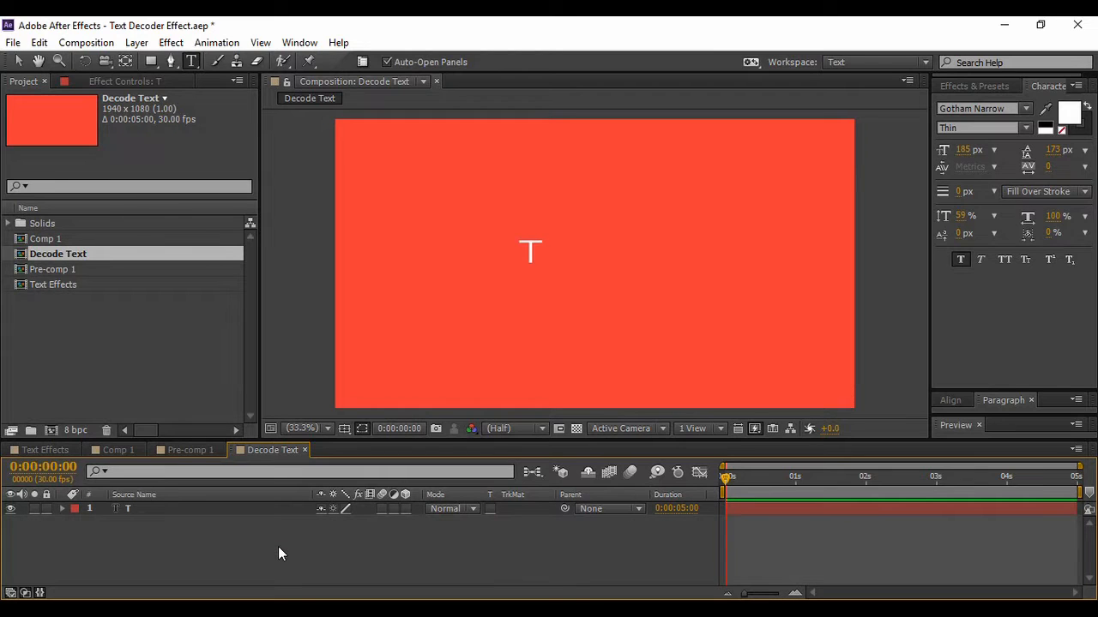
pyautogui.moveTo(1015, 53)
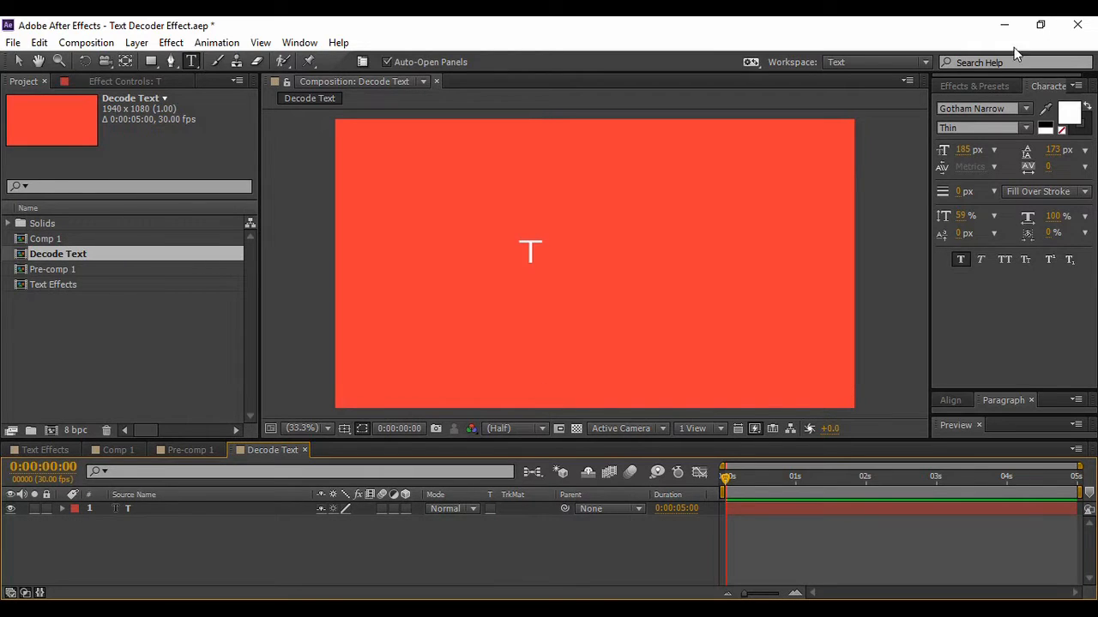
# - Search 'dec' in Effects & Presets to find the Decoder Fade In preset
pyautogui.click(974, 86)
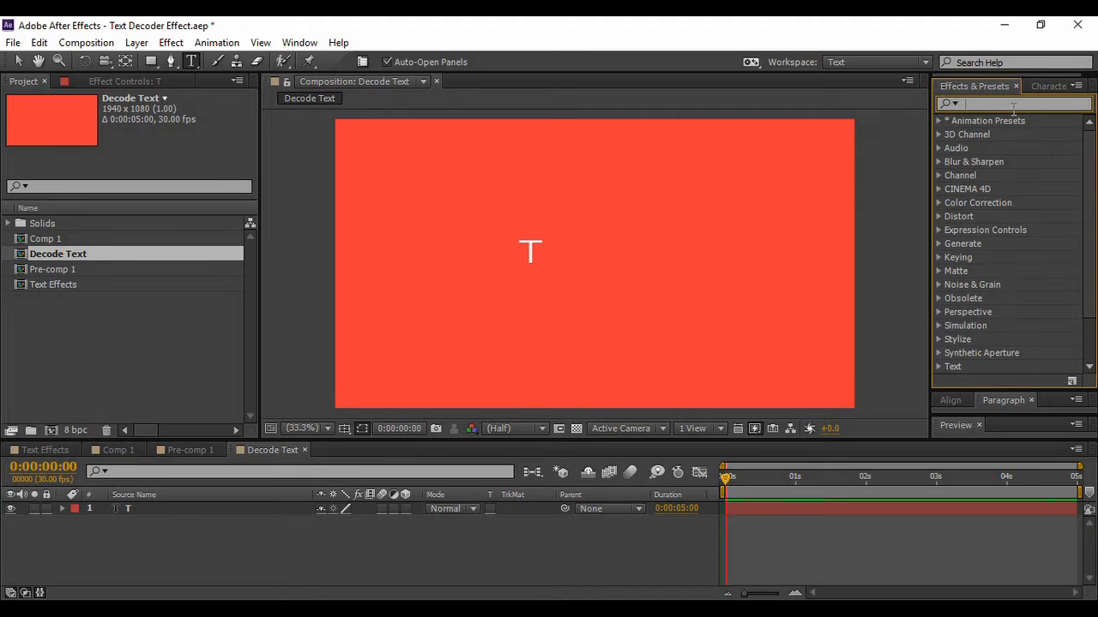
pyautogui.write('dec')
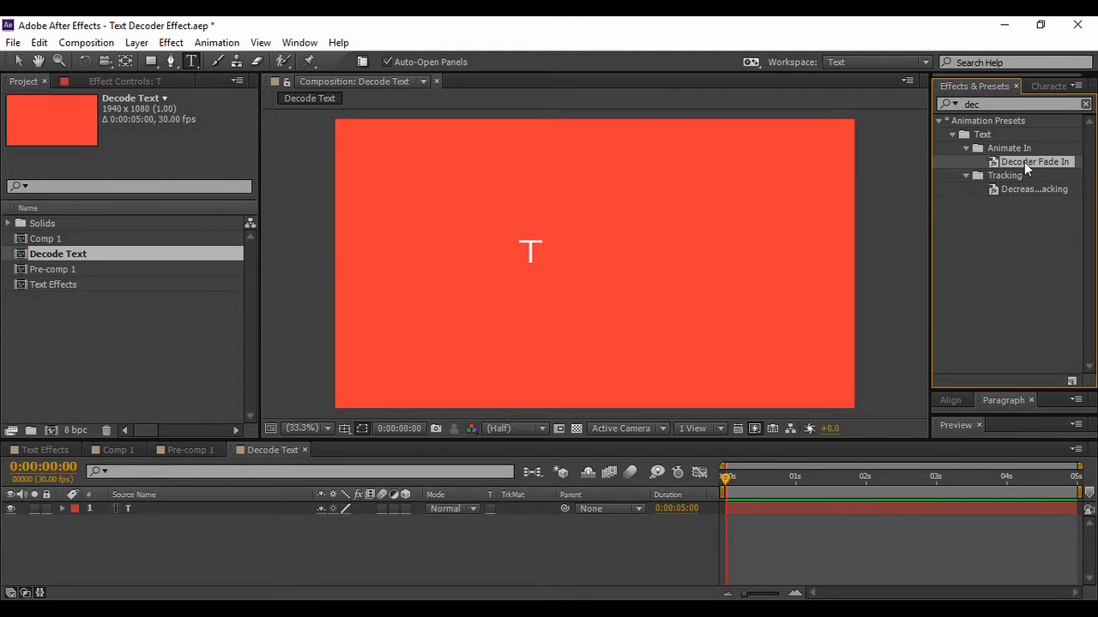
pyautogui.moveTo(991, 130)
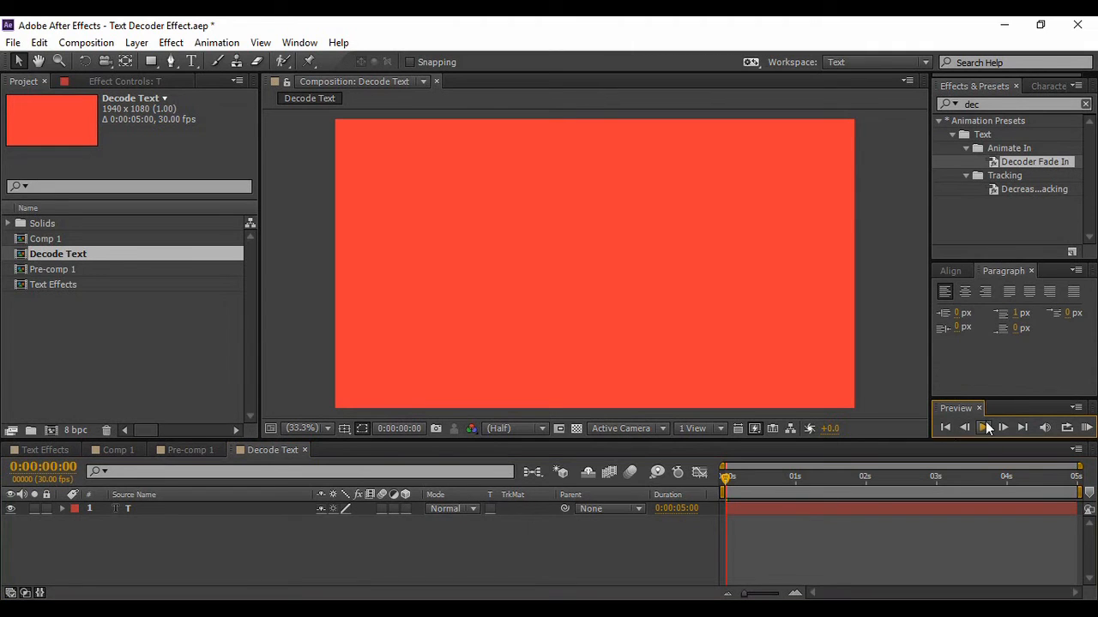
# - Preview the T cycling through random letters, then stop playback
pyautogui.click(987, 429)
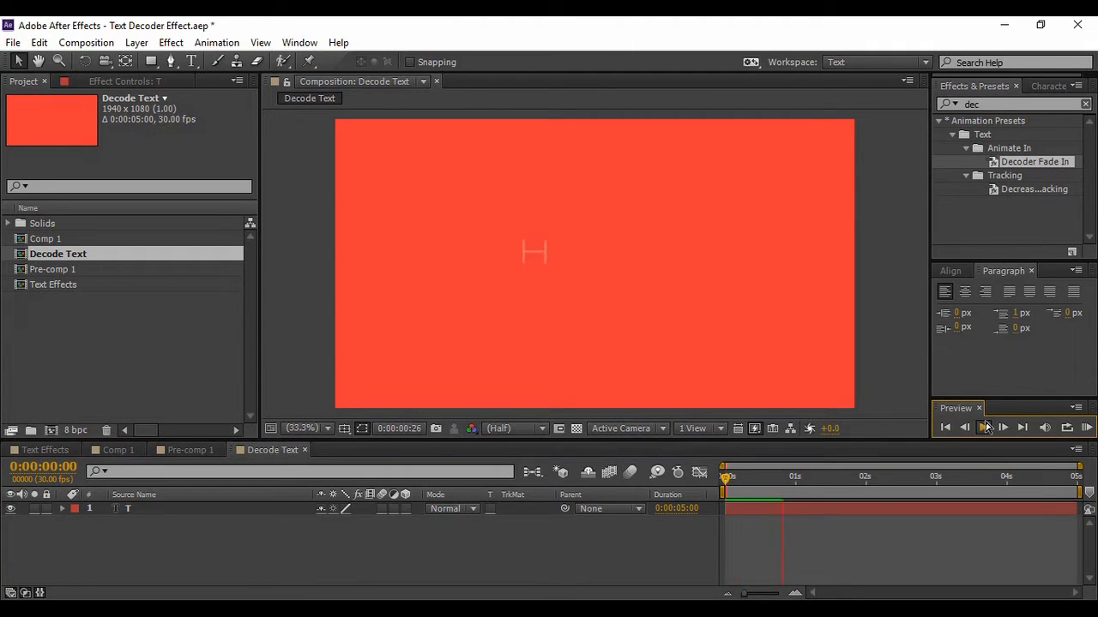
pyautogui.click(1002, 428)
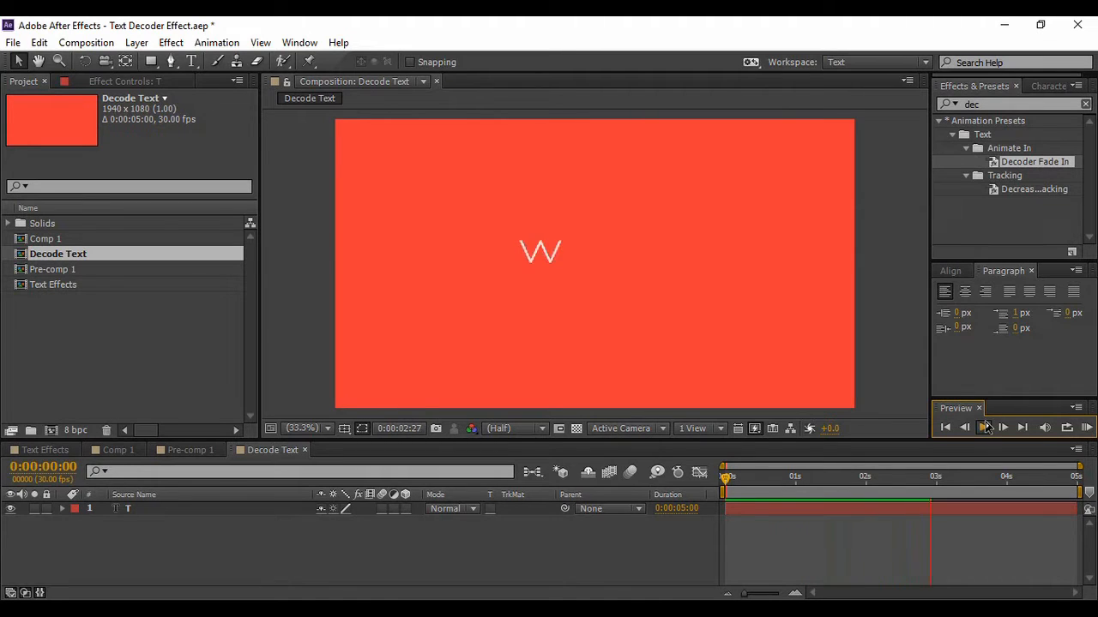
pyautogui.click(982, 427)
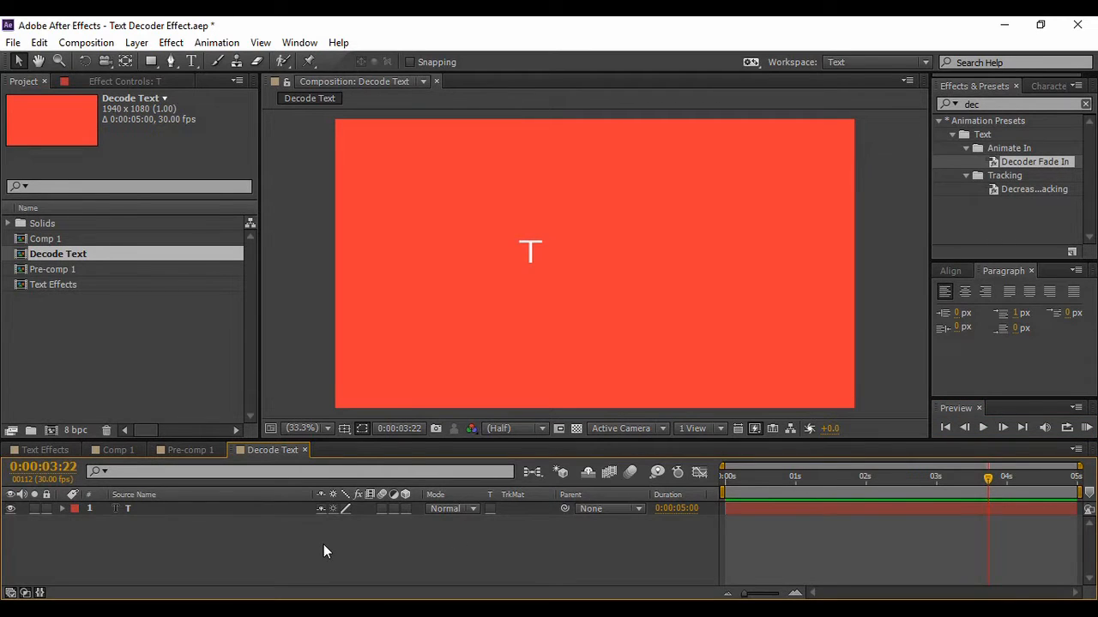
pyautogui.moveTo(277, 512)
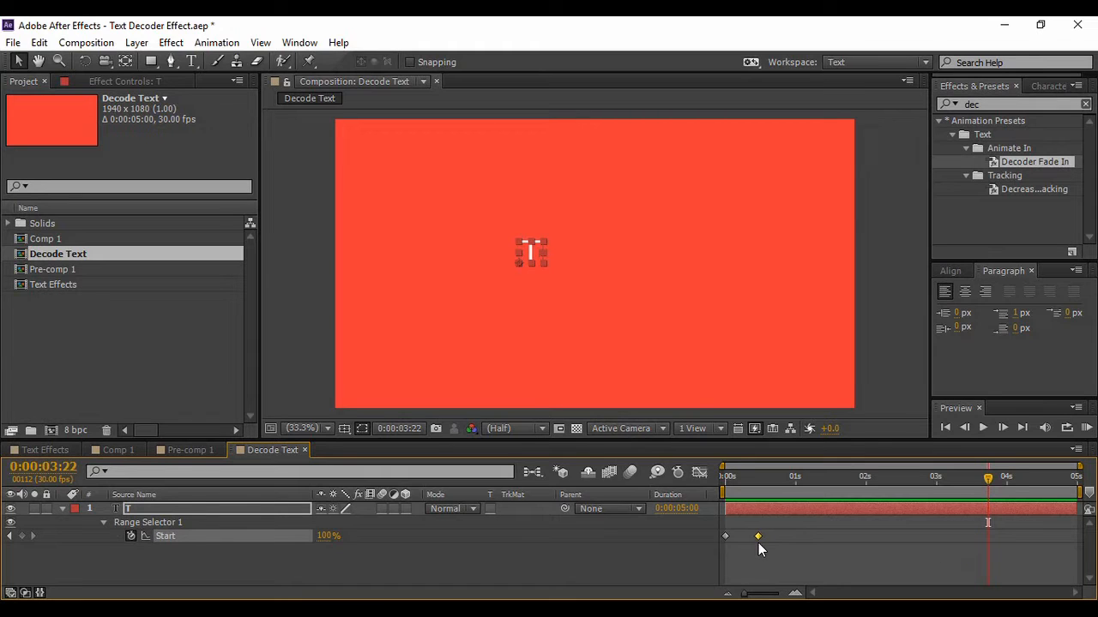
# - Select both Range Selector 1 Start keyframes to apply Easy Ease
pyautogui.click(892, 476)
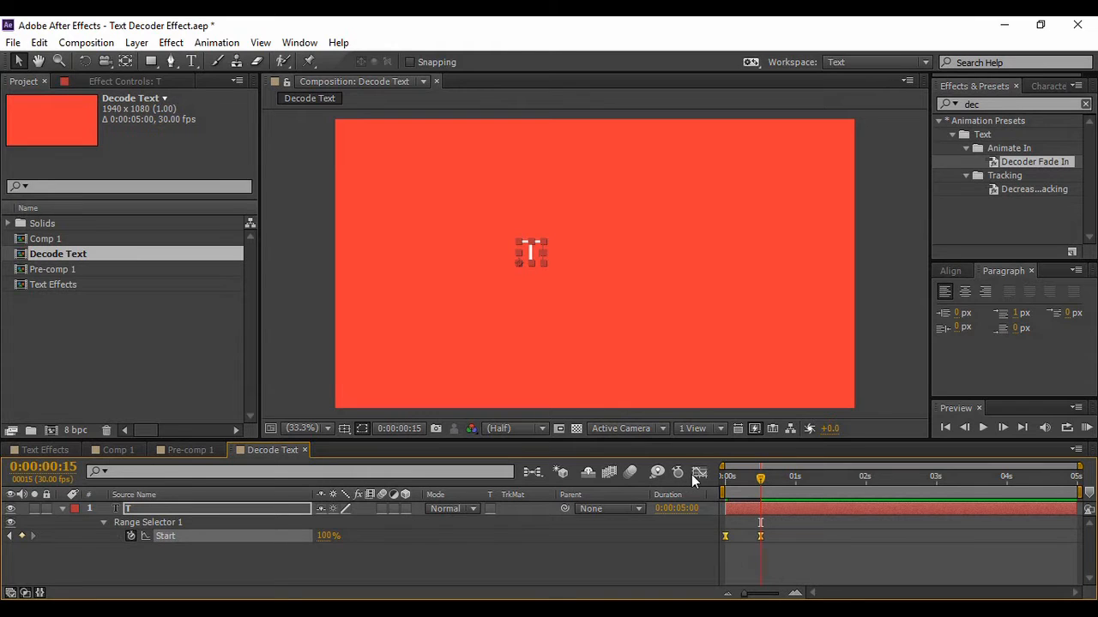
pyautogui.moveTo(700, 473)
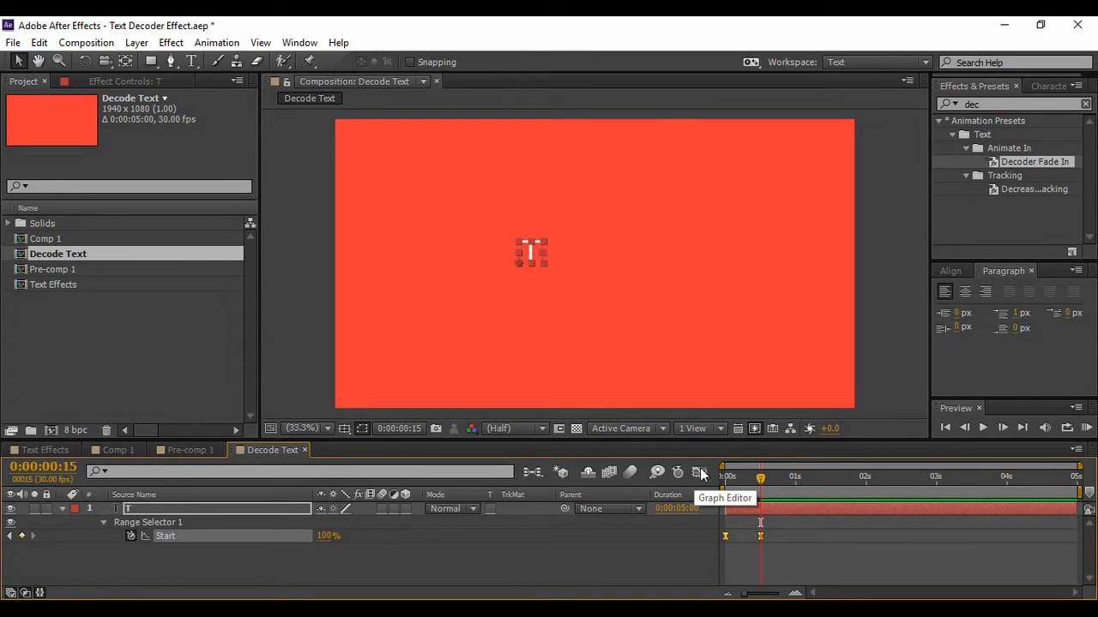
pyautogui.click(700, 473)
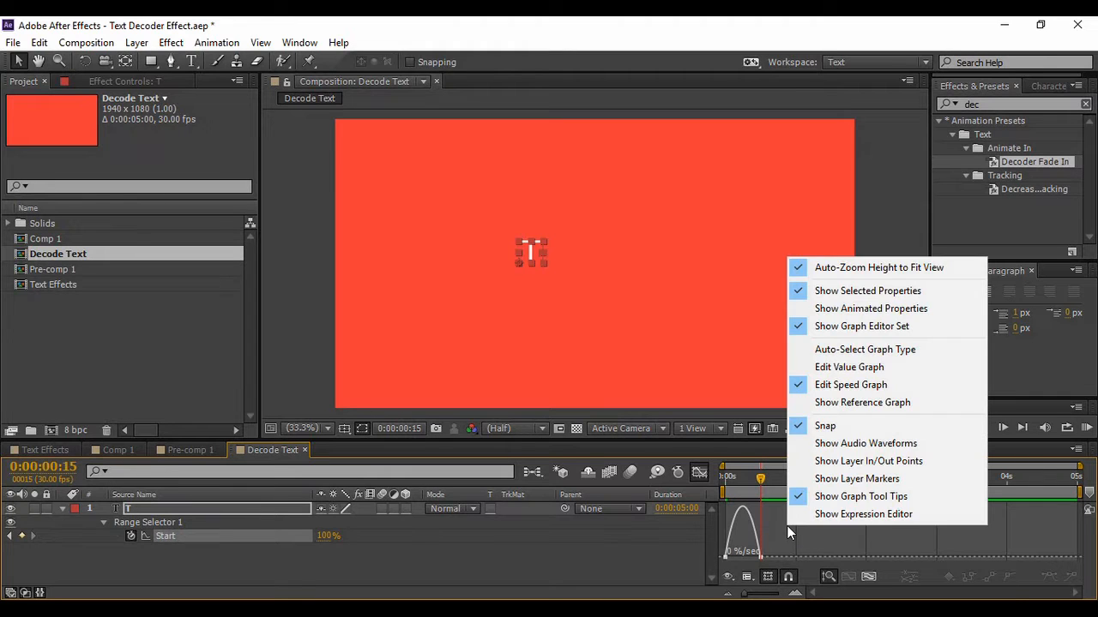
pyautogui.moveTo(851, 384)
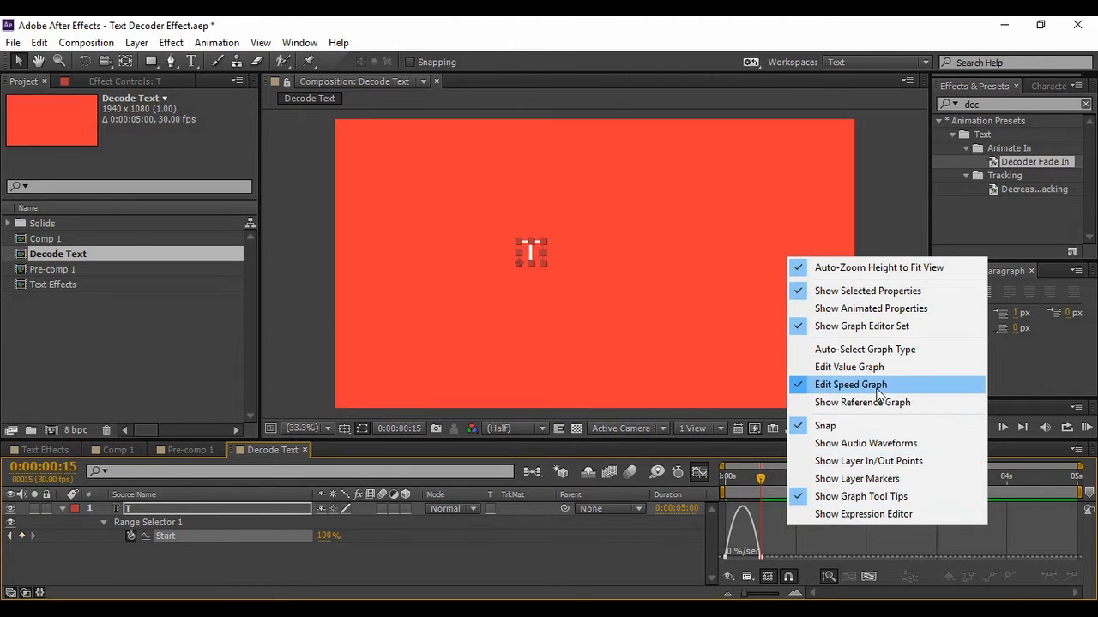
pyautogui.moveTo(822, 548)
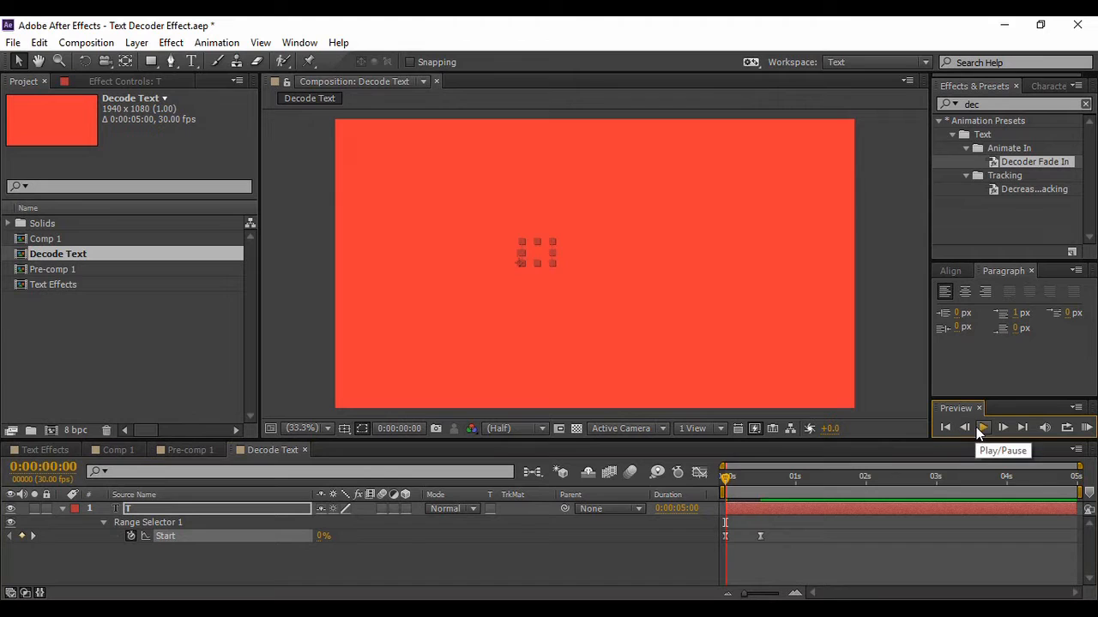
# - Preview the eased decode, then collapse the T layer's animator properties
pyautogui.click(981, 429)
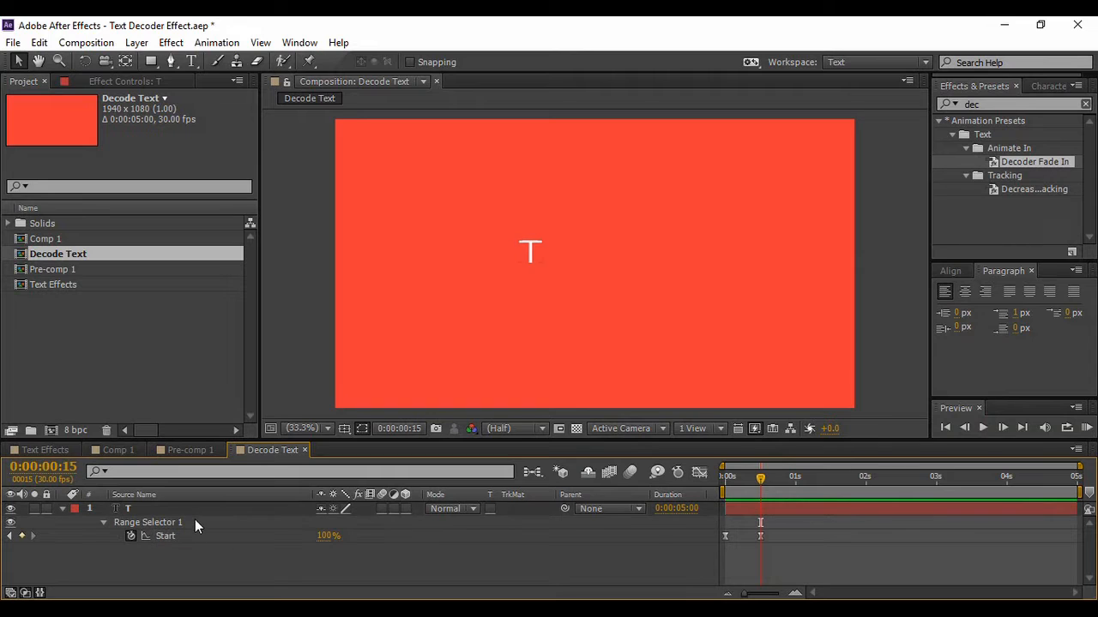
pyautogui.click(103, 521)
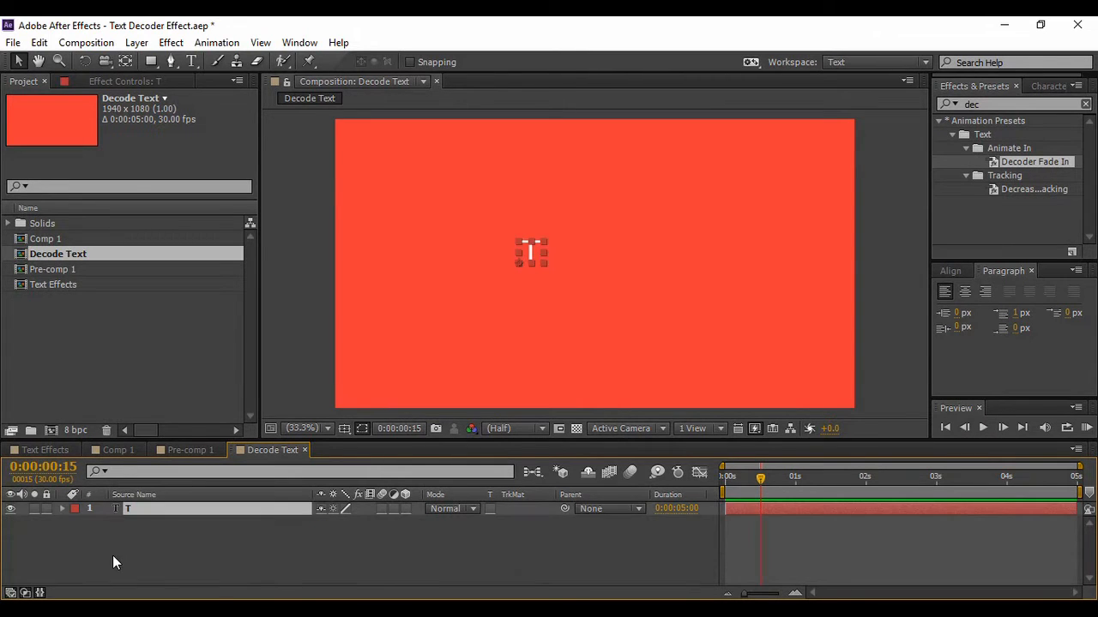
# - Expand the text animator and switch Randomize Order to On, restarting from frame 0
pyautogui.click(62, 508)
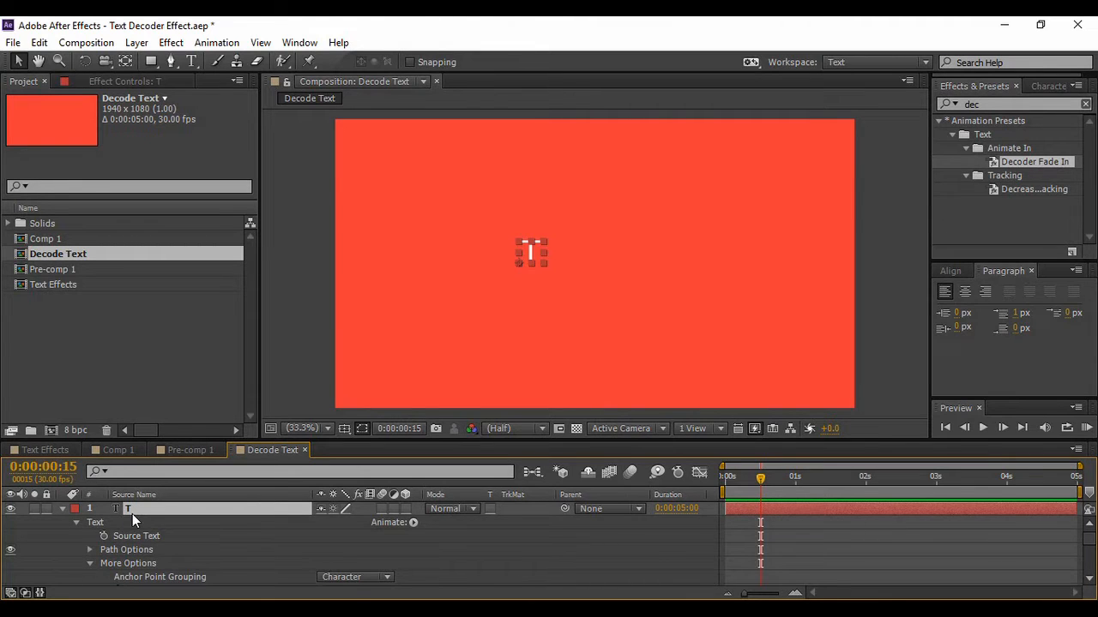
pyautogui.moveTo(94, 530)
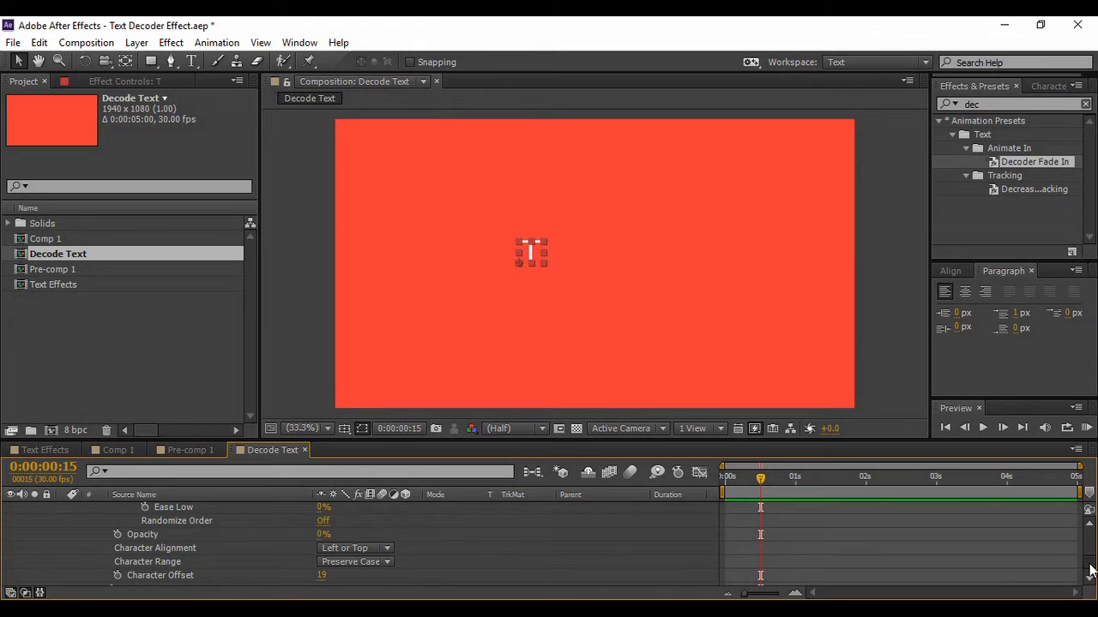
pyautogui.moveTo(319, 546)
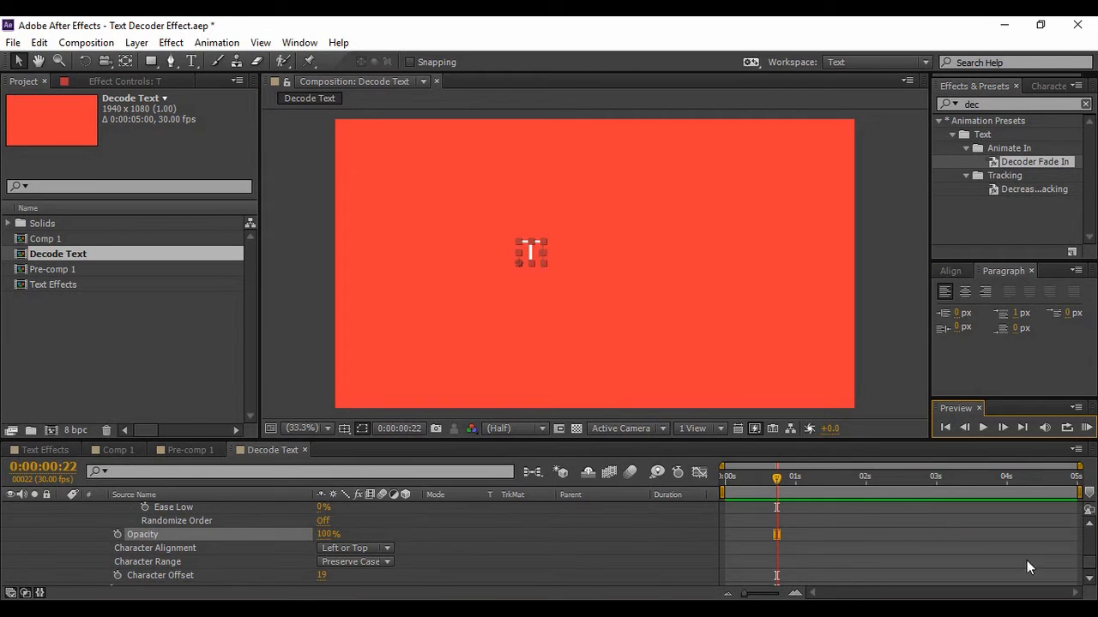
pyautogui.scroll(-3)
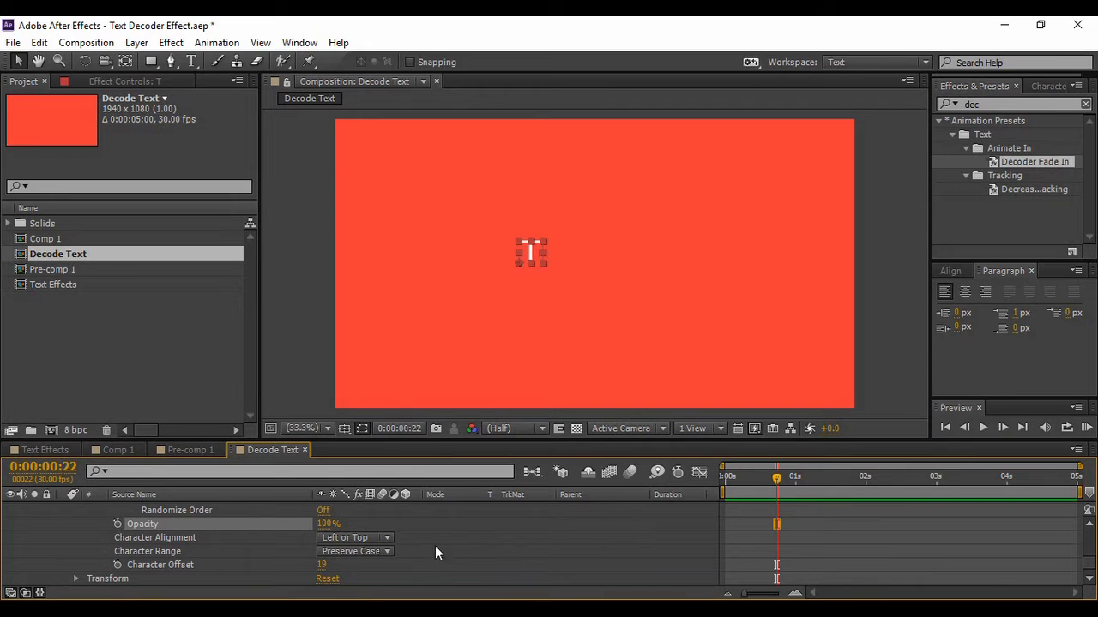
pyautogui.click(323, 511)
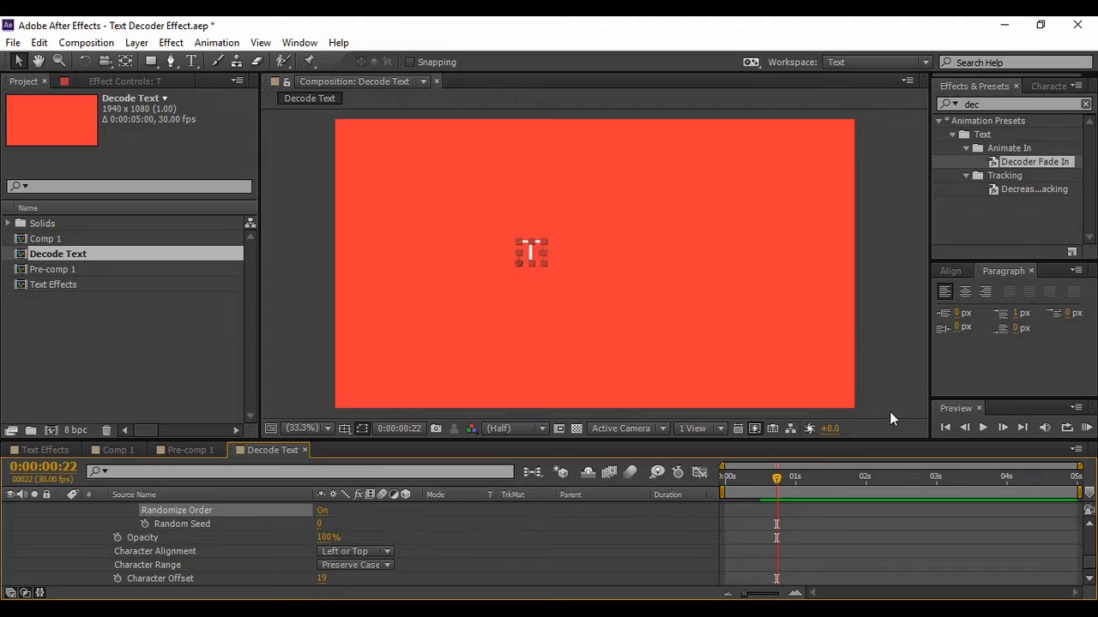
pyautogui.click(983, 429)
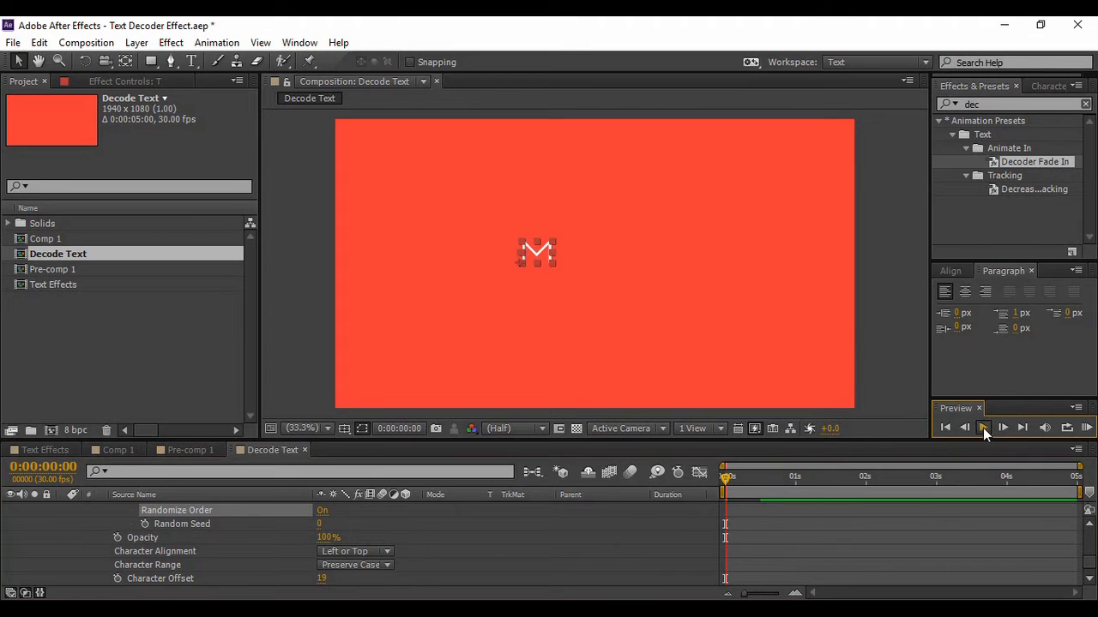
# - Preview the randomized decode with Random Seed 50 from the start
pyautogui.click(984, 429)
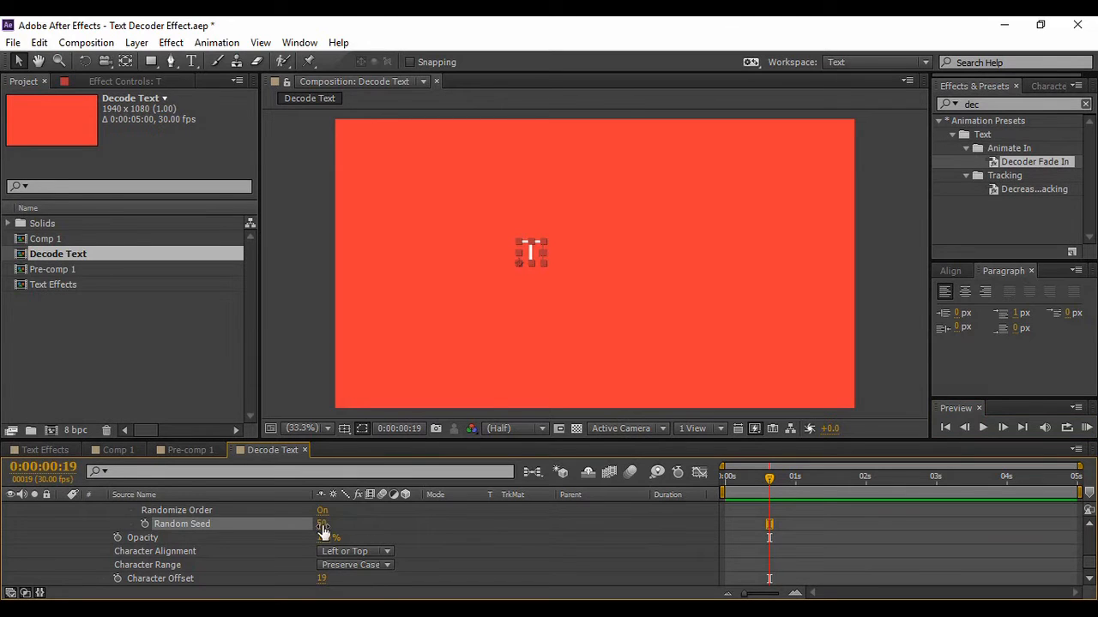
pyautogui.click(944, 427)
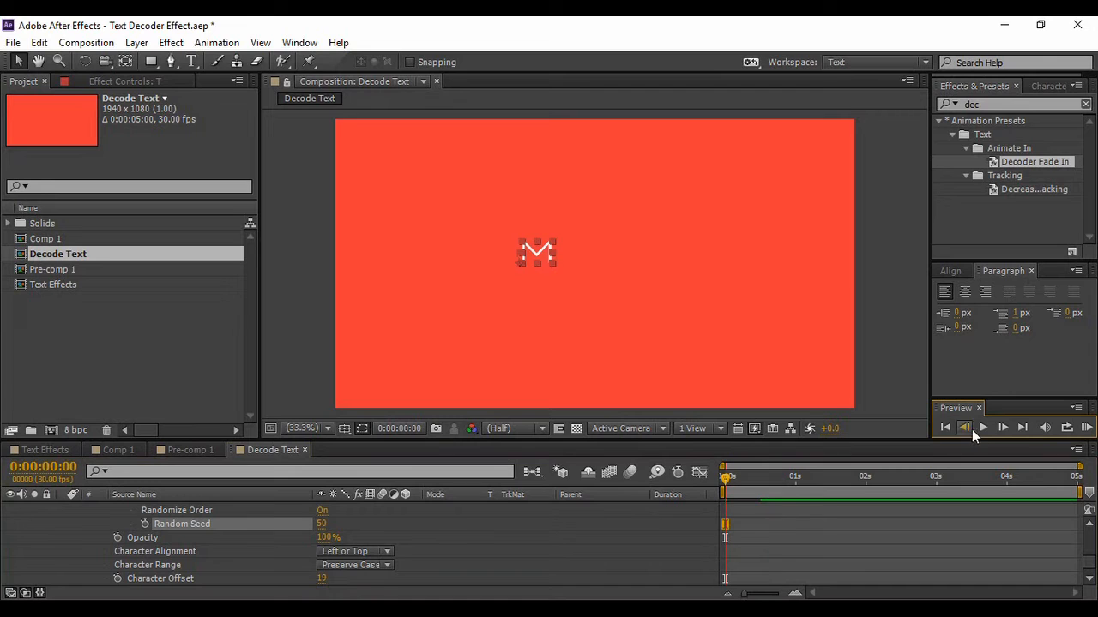
pyautogui.click(983, 428)
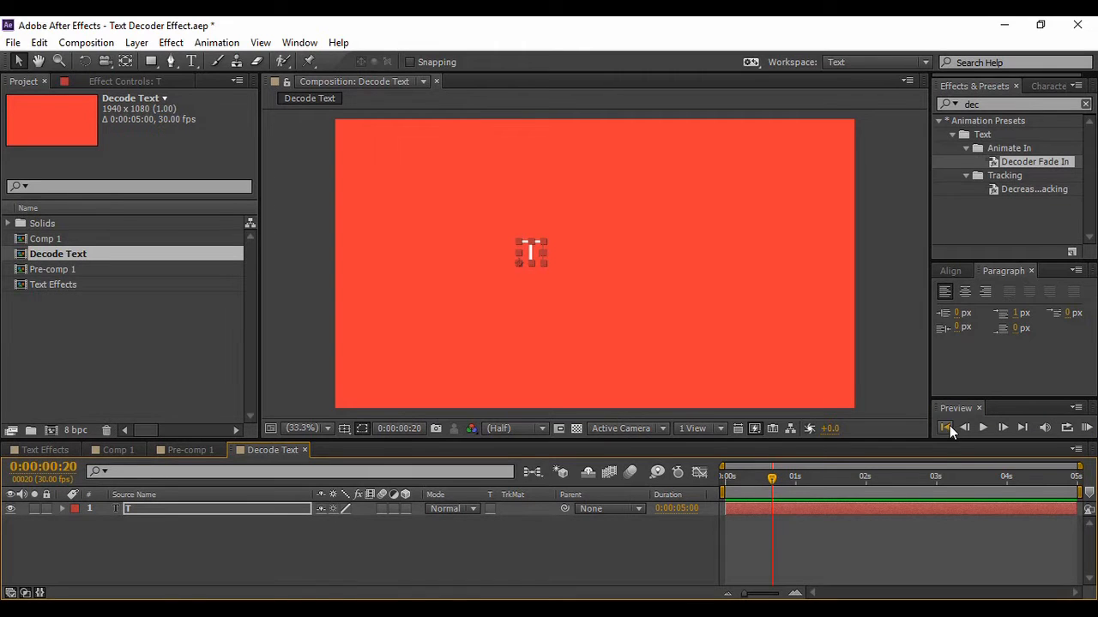
# - Align the T left of centre at Position X 486, keyframing it to drop in from Y -16.5
pyautogui.click(943, 429)
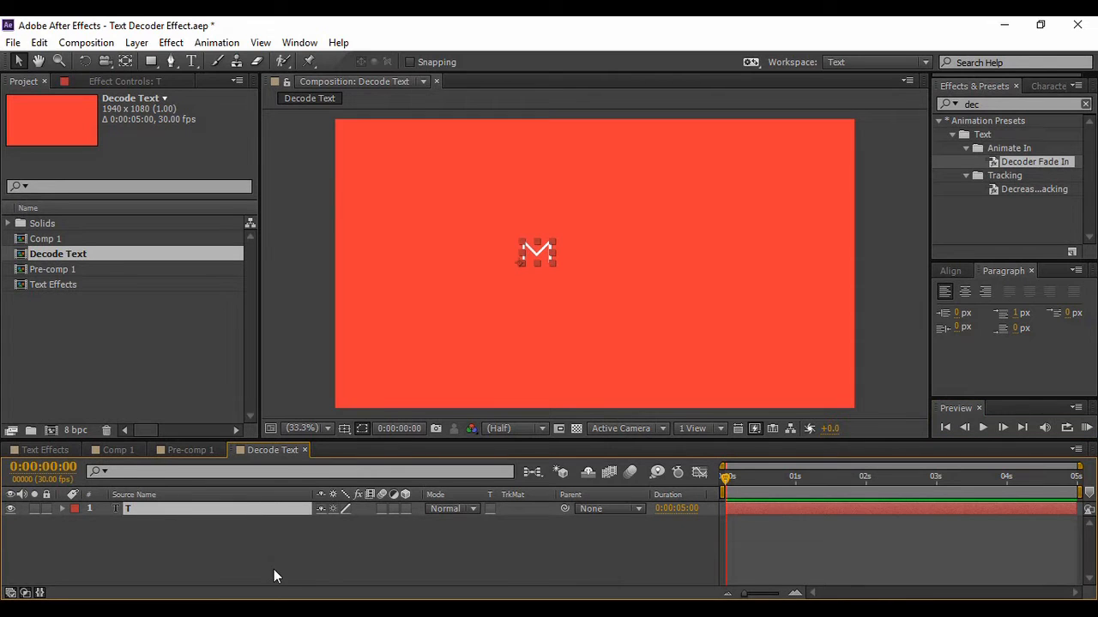
pyautogui.moveTo(291, 564)
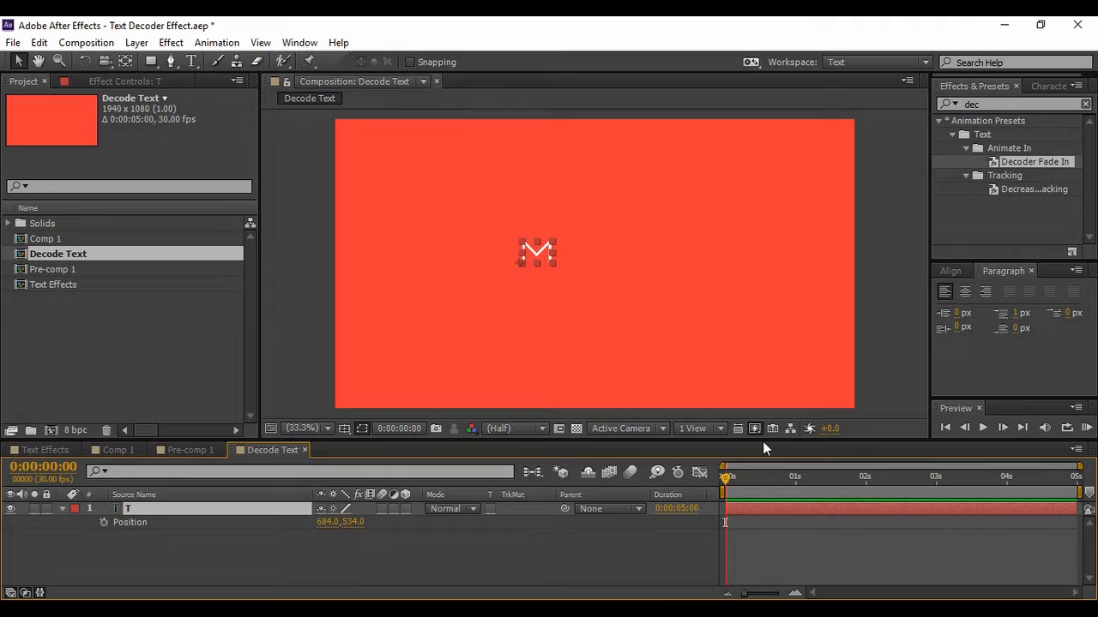
pyautogui.moveTo(981, 271)
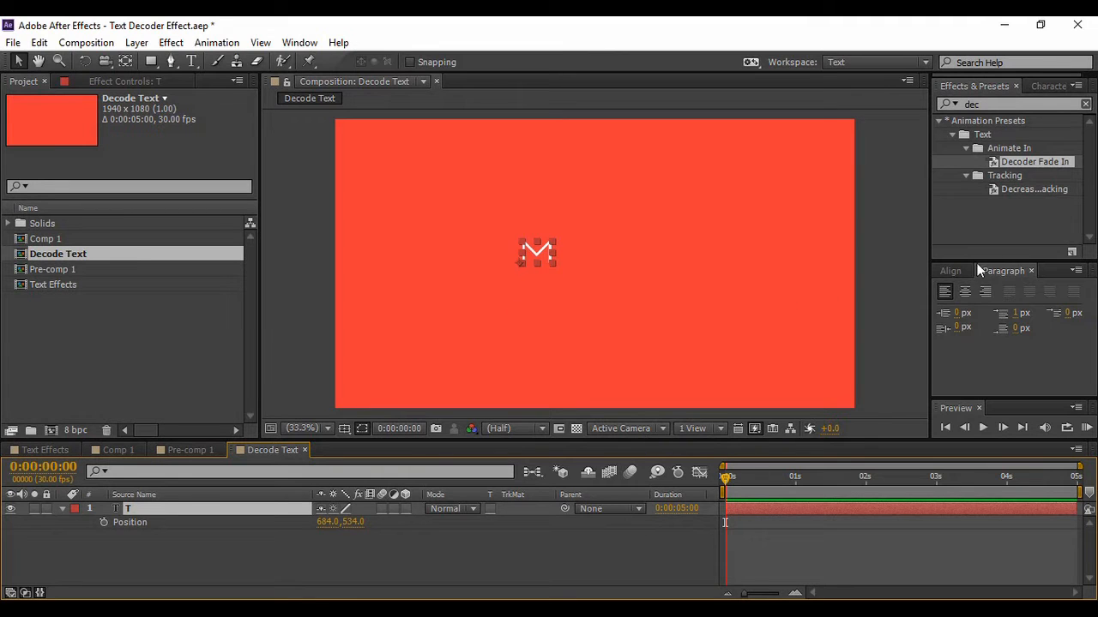
pyautogui.click(950, 271)
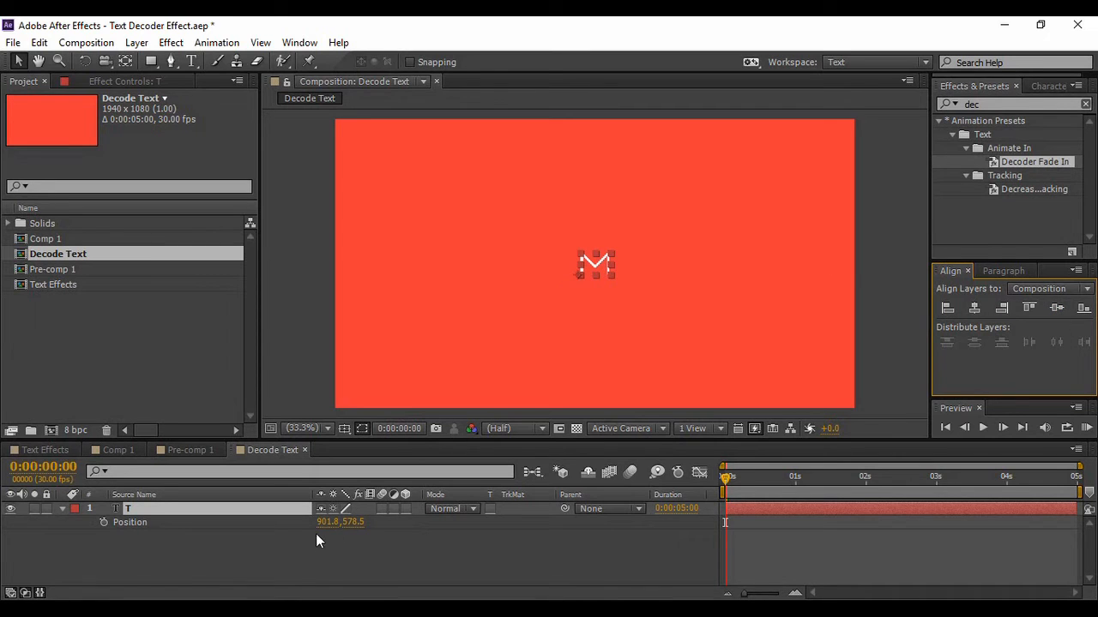
pyautogui.moveTo(339, 521); pyautogui.dragTo(317, 521)
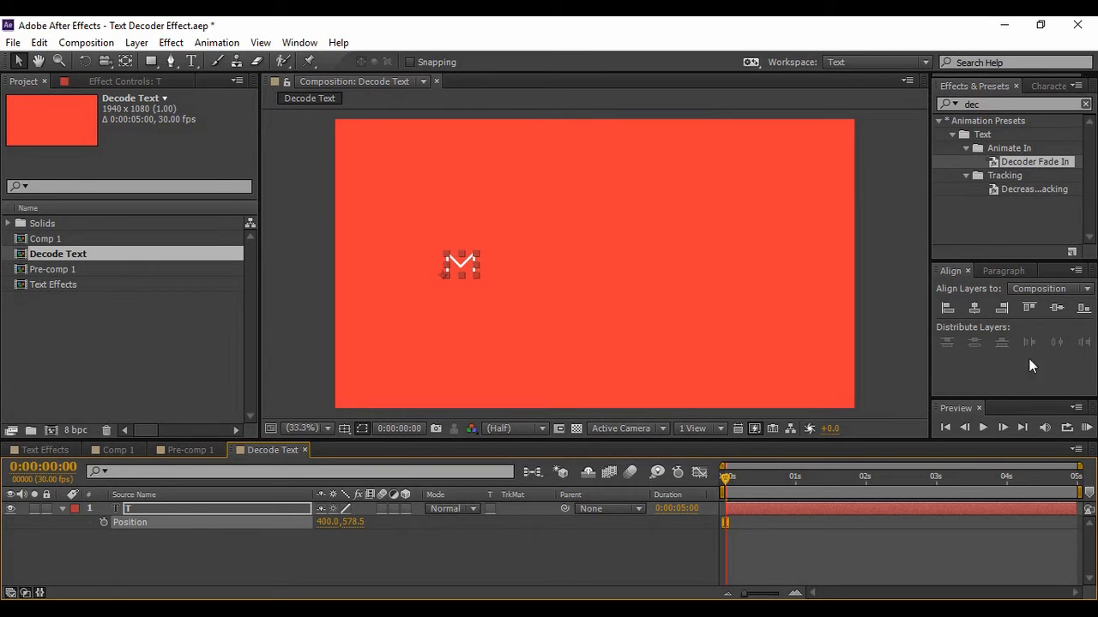
pyautogui.moveTo(398, 266)
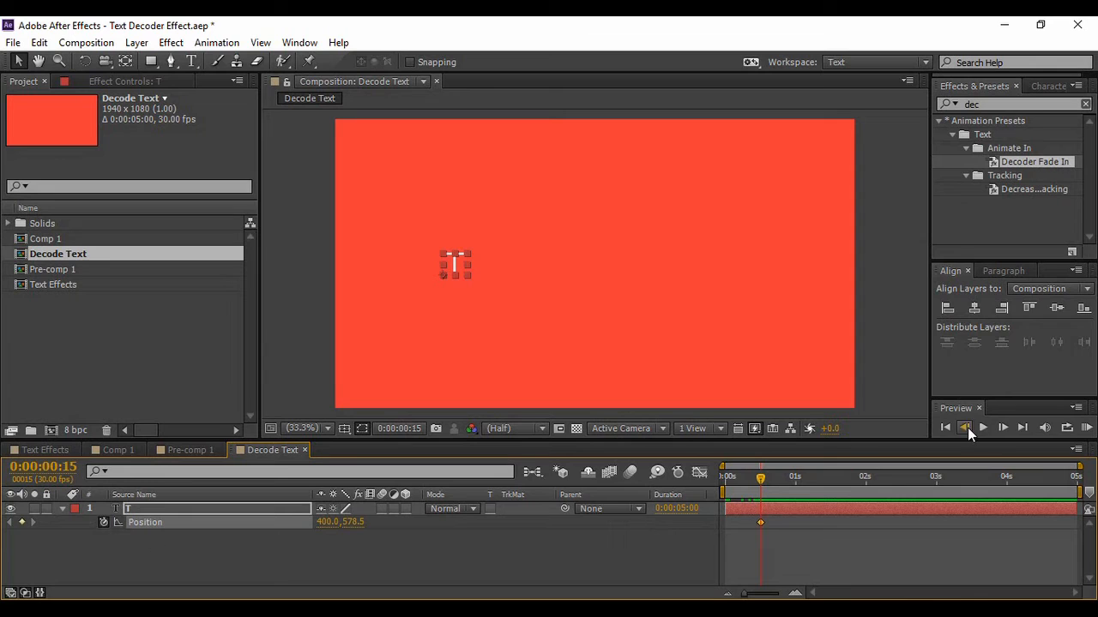
pyautogui.click(964, 427)
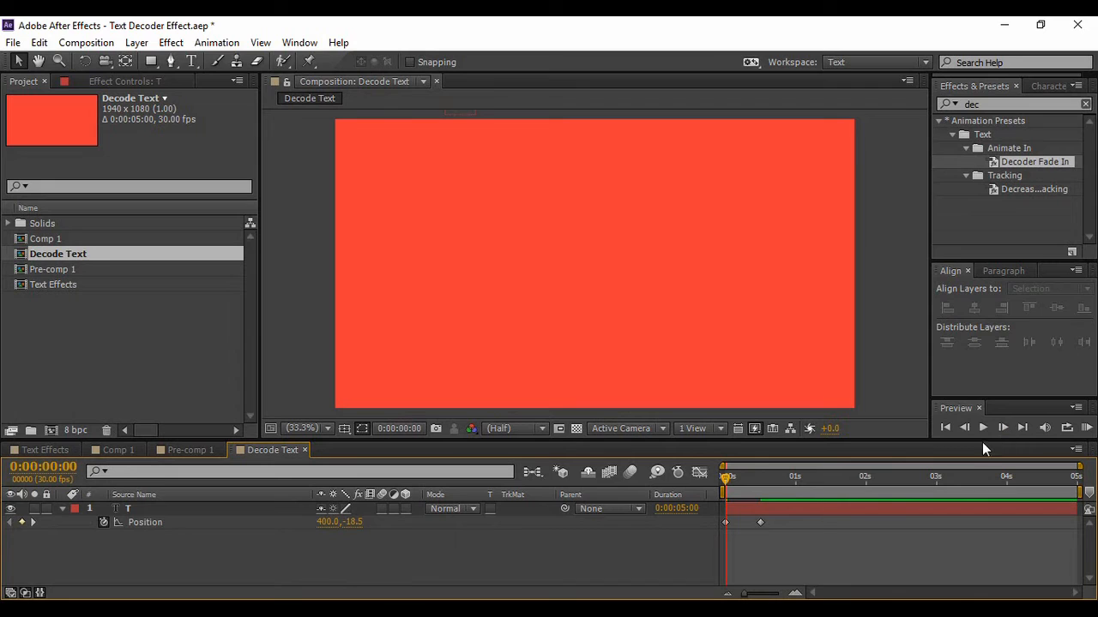
pyautogui.moveTo(983, 429)
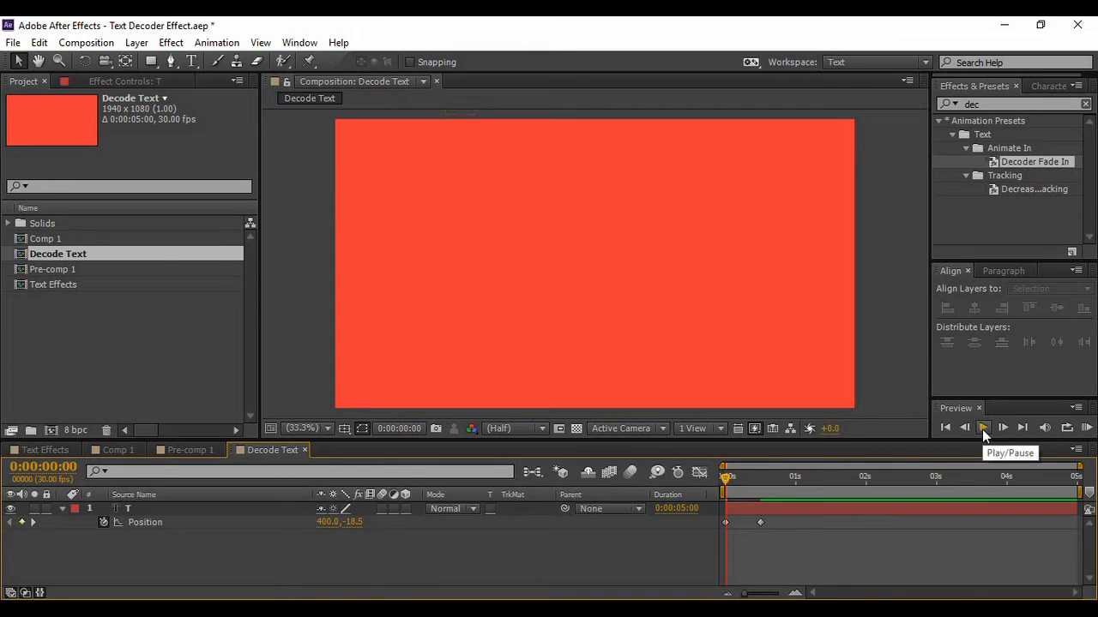
pyautogui.click(1002, 427)
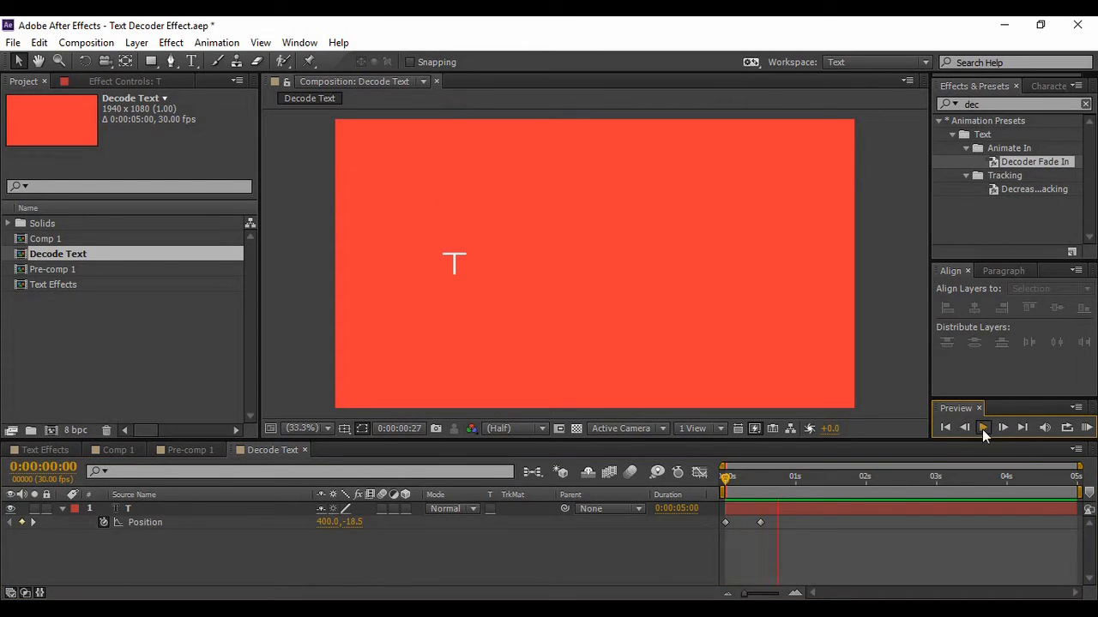
pyautogui.click(983, 429)
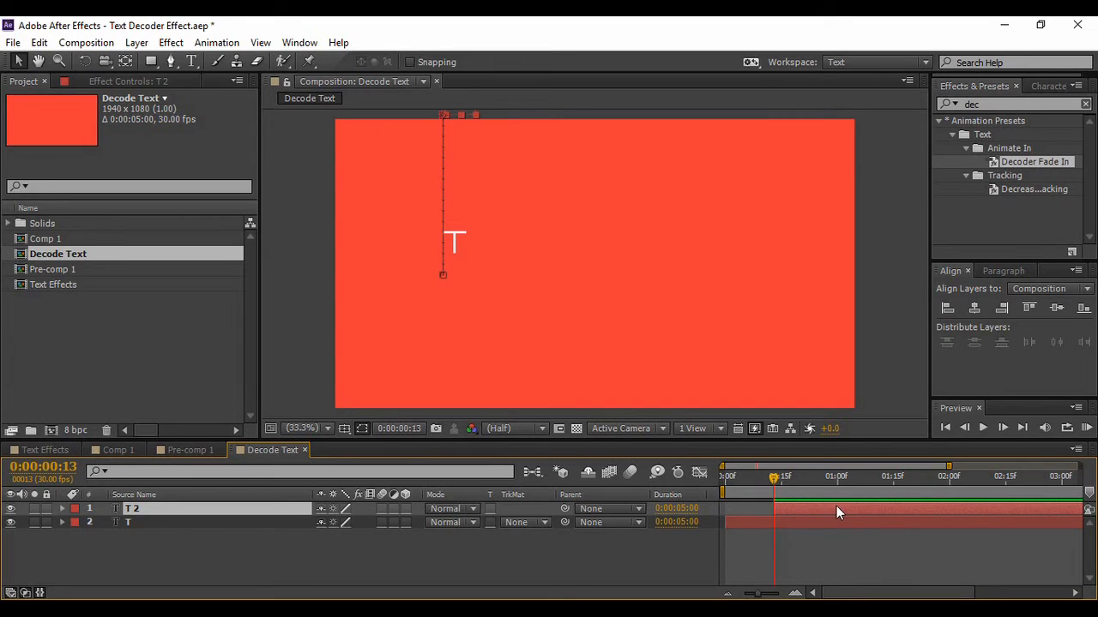
pyautogui.moveTo(775, 477)
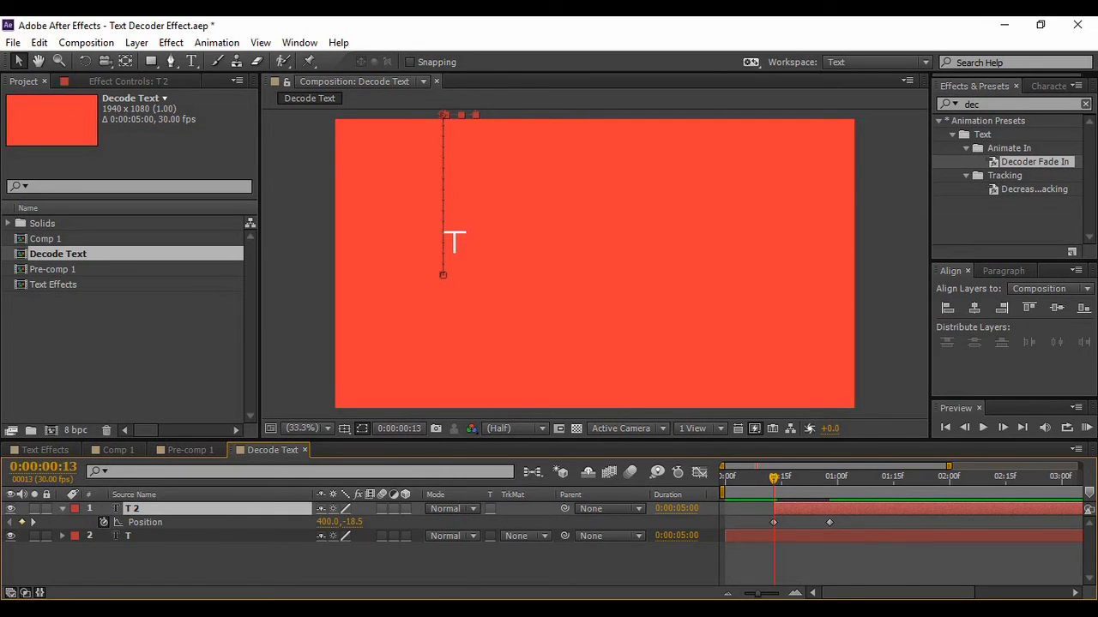
pyautogui.moveTo(776, 528)
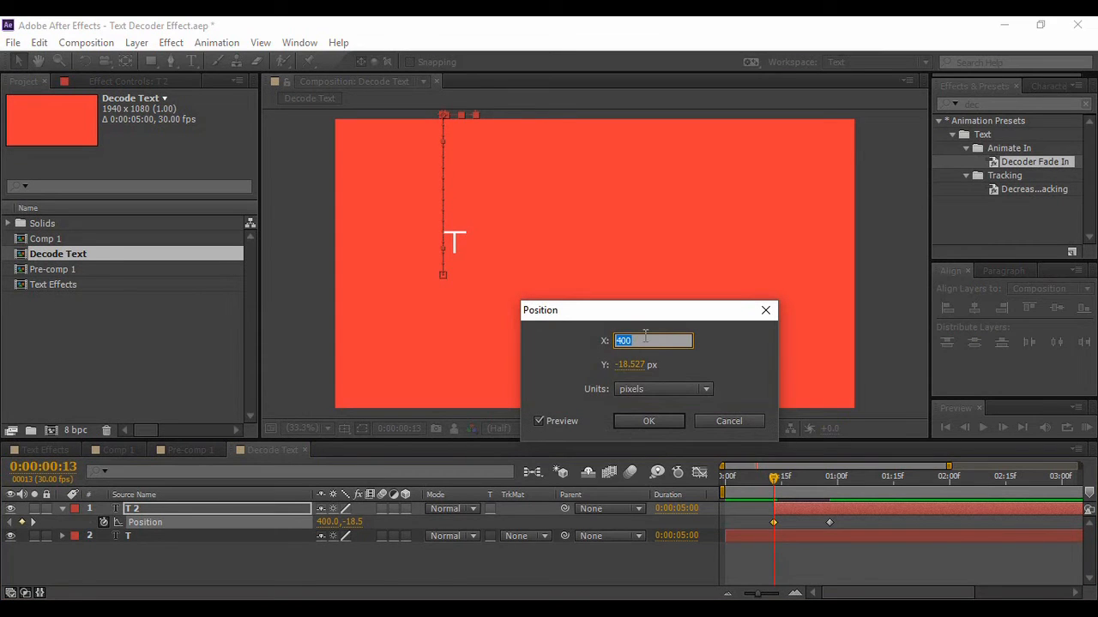
# - Set the duplicated letter's Position X to 600 so it lands right of the T, and check both drops
pyautogui.write('6')
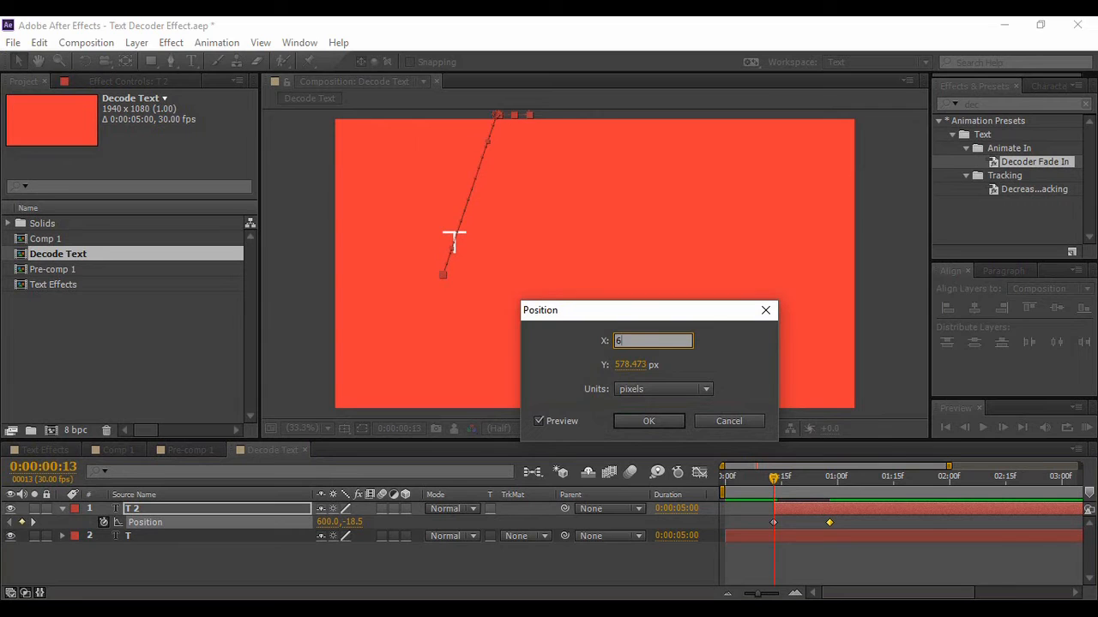
pyautogui.click(649, 422)
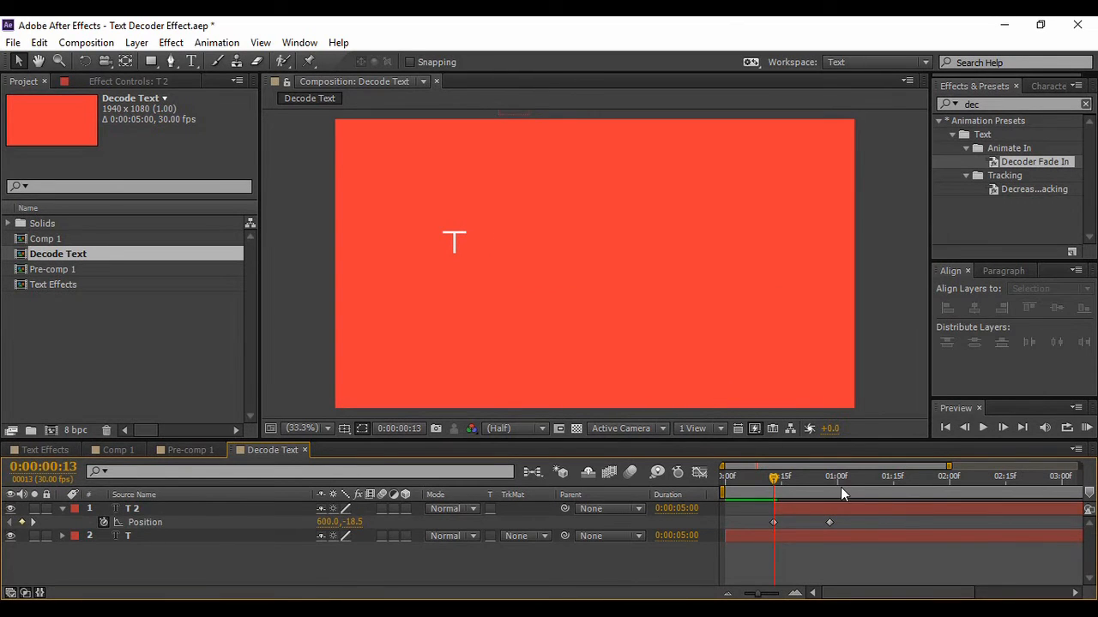
pyautogui.click(982, 428)
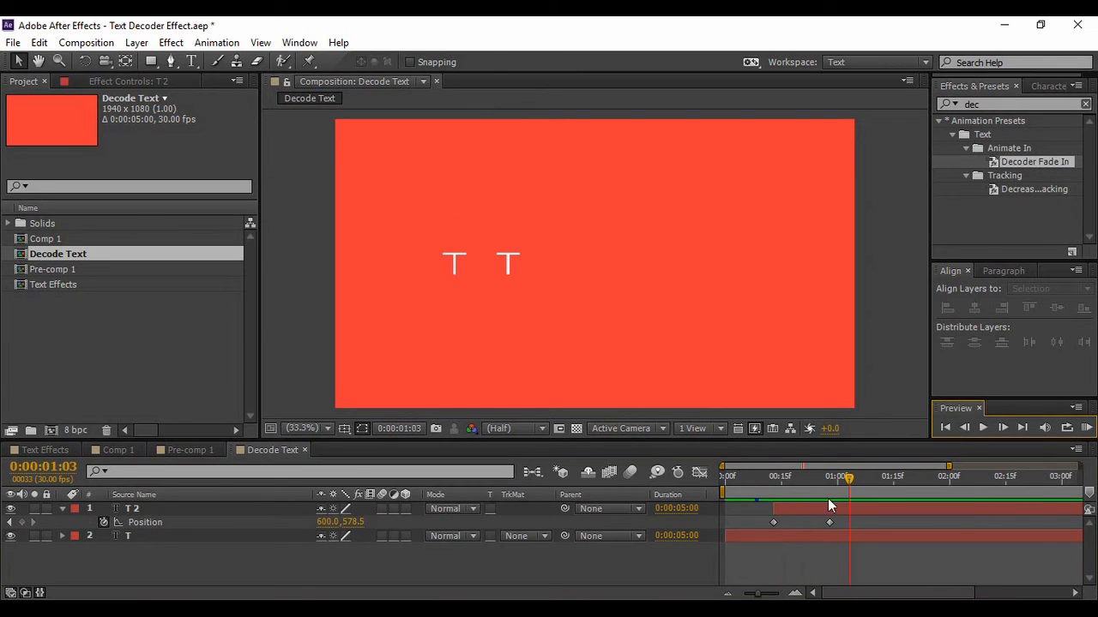
pyautogui.moveTo(849, 477); pyautogui.dragTo(832, 476)
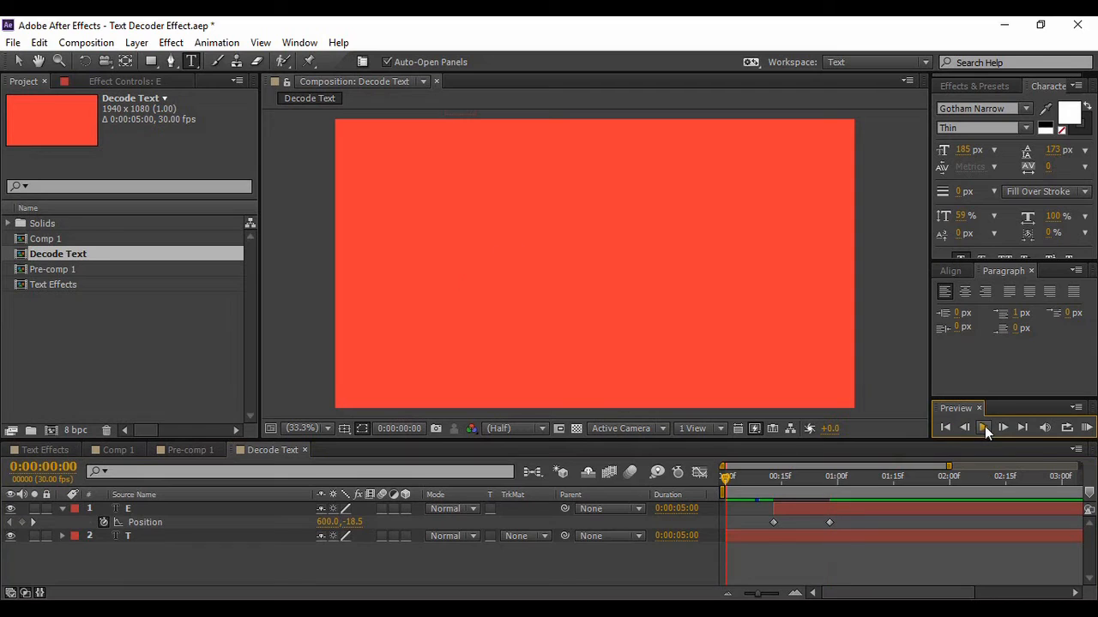
# - Set the third letter X's Position keyframes to X 800 so it drops in right of the E
pyautogui.click(983, 429)
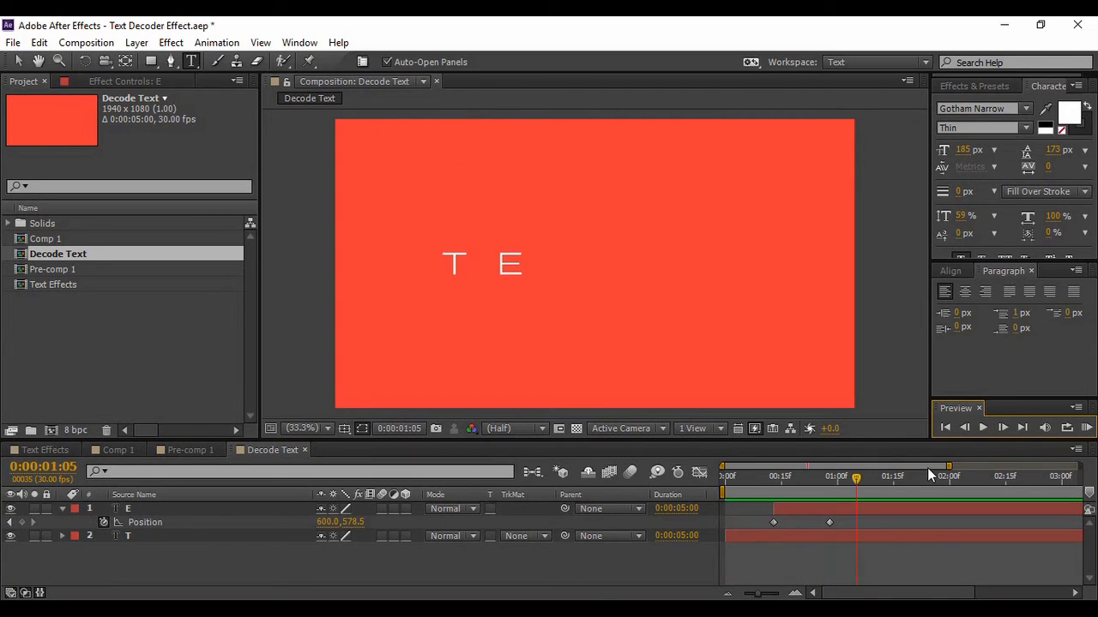
pyautogui.moveTo(191, 576)
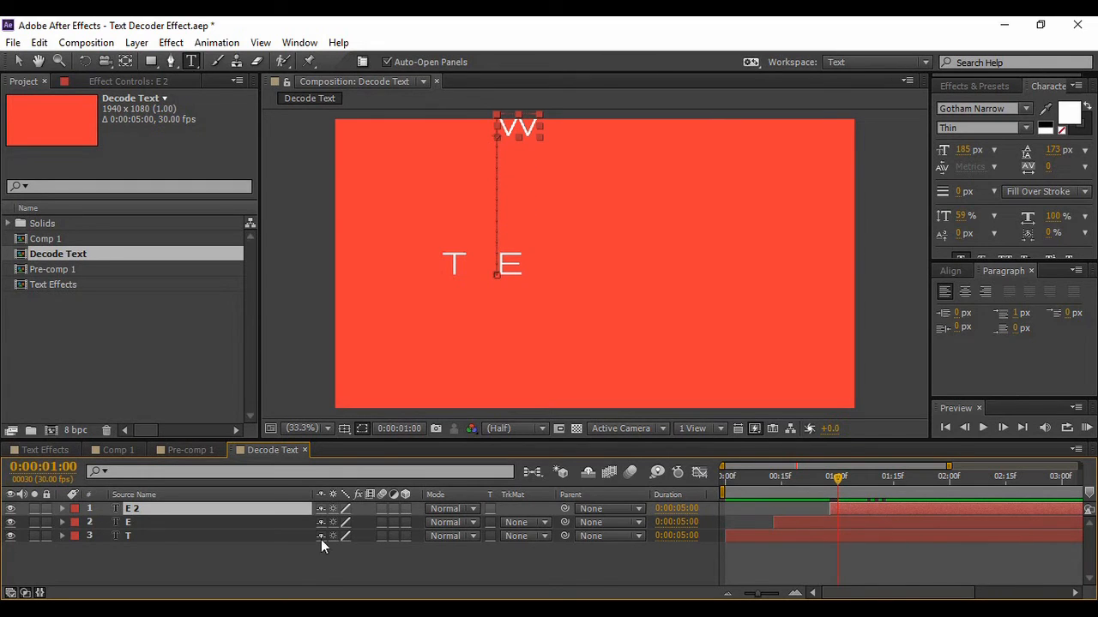
pyautogui.click(61, 507)
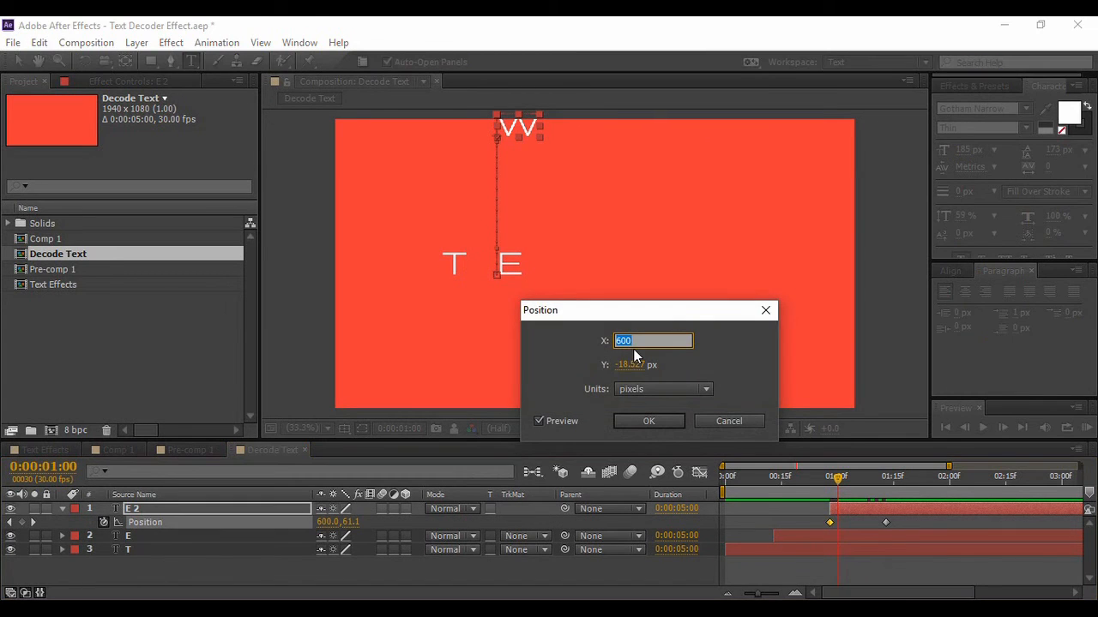
pyautogui.write('800')
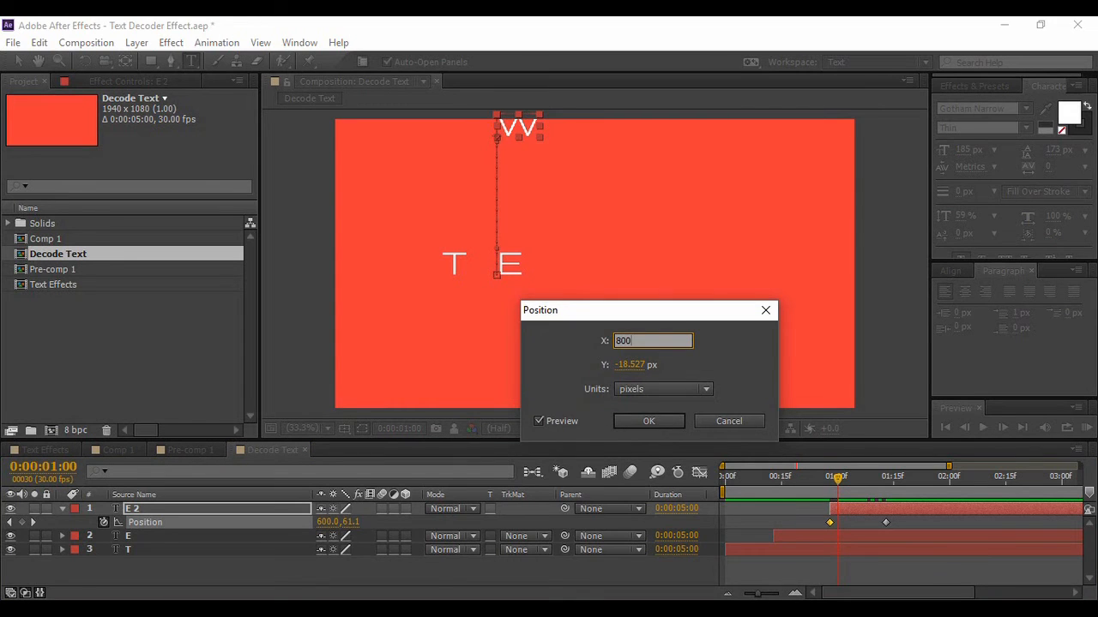
pyautogui.click(648, 422)
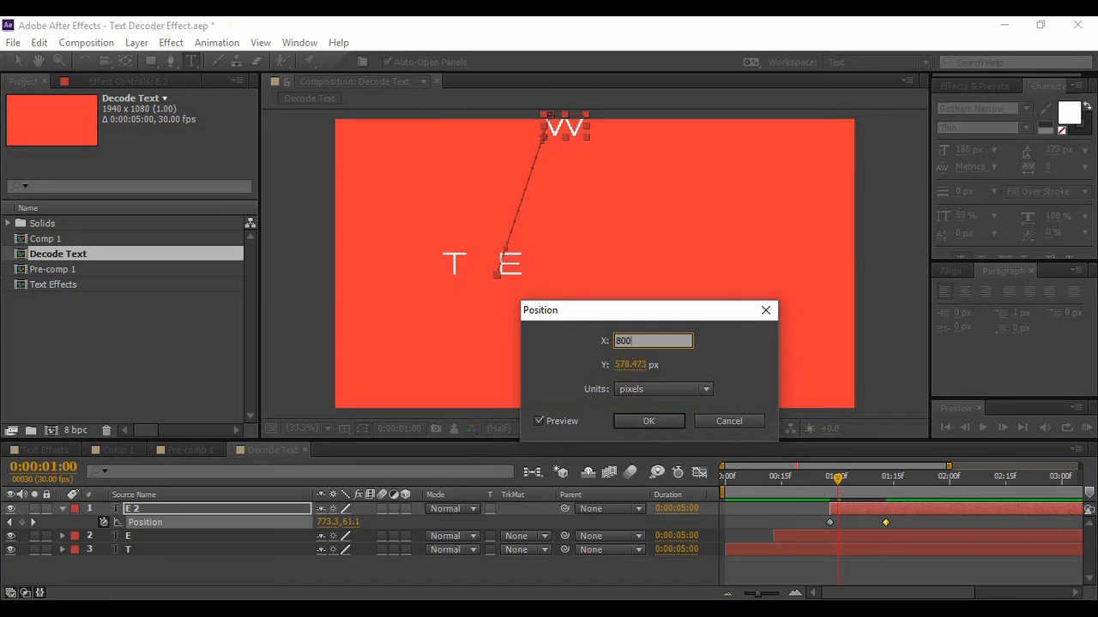
pyautogui.click(649, 422)
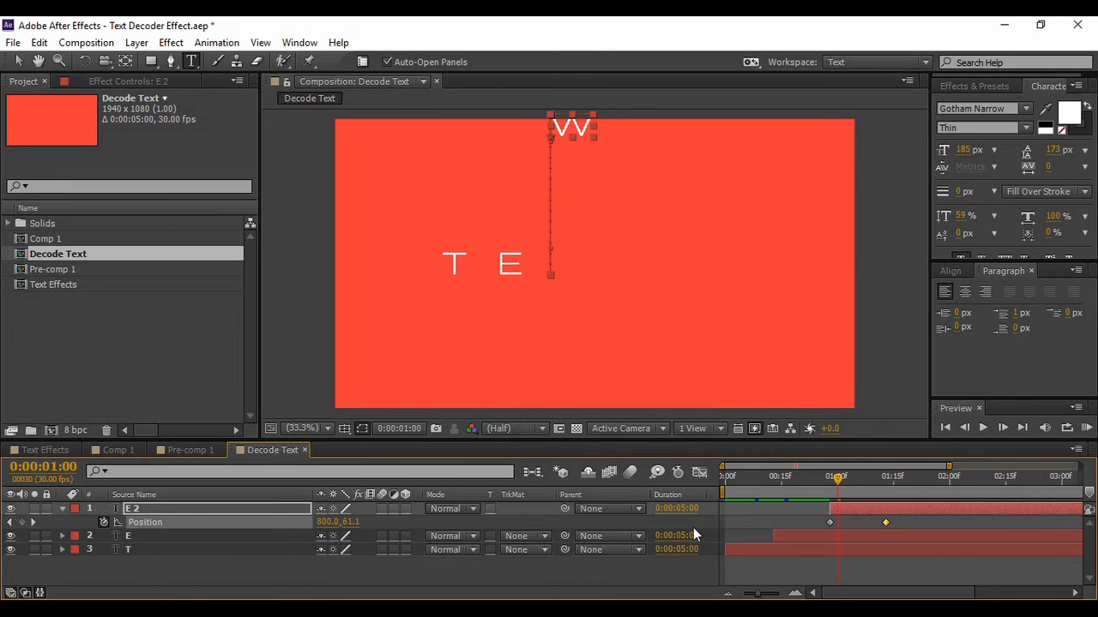
pyautogui.click(892, 477)
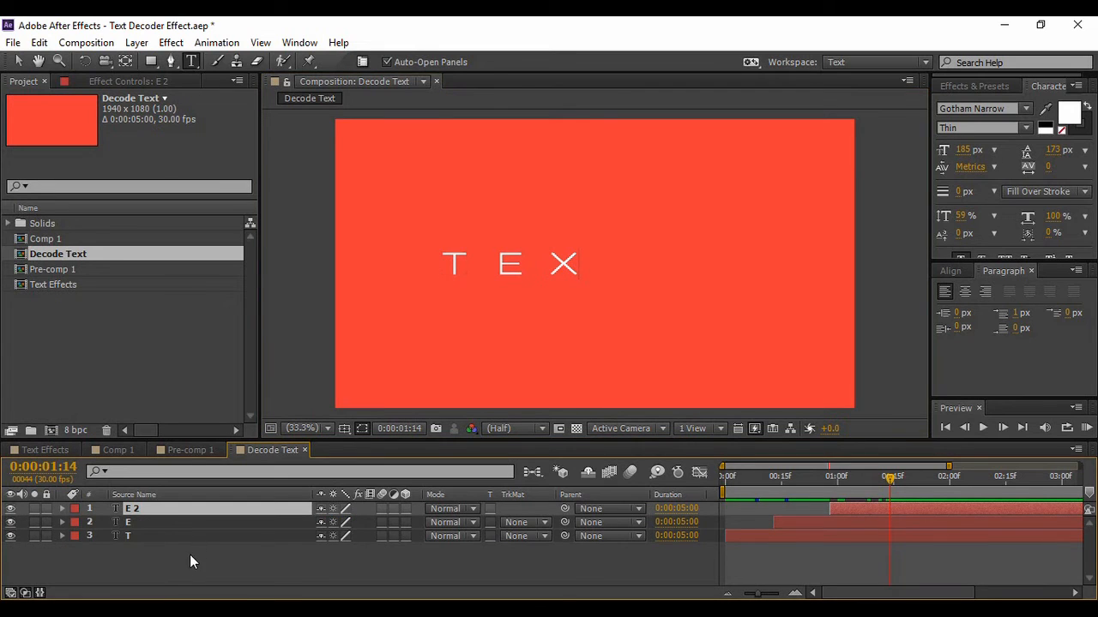
# - Duplicate the X layer, start it later, and set its Position X to 1000 for the final T
pyautogui.click(128, 508)
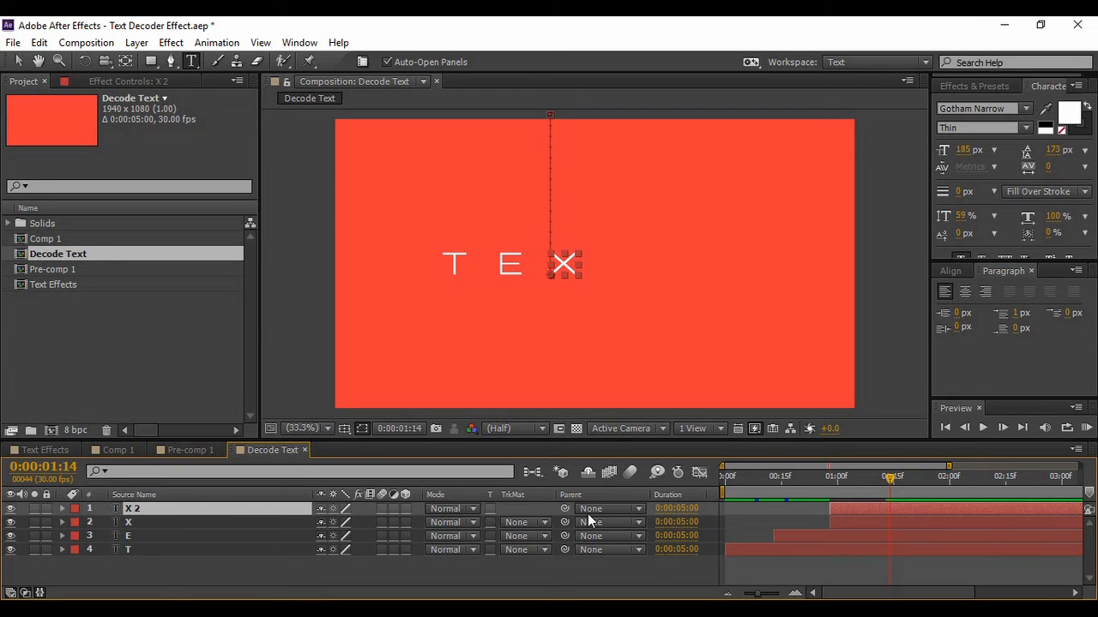
pyautogui.moveTo(890, 477); pyautogui.dragTo(899, 476)
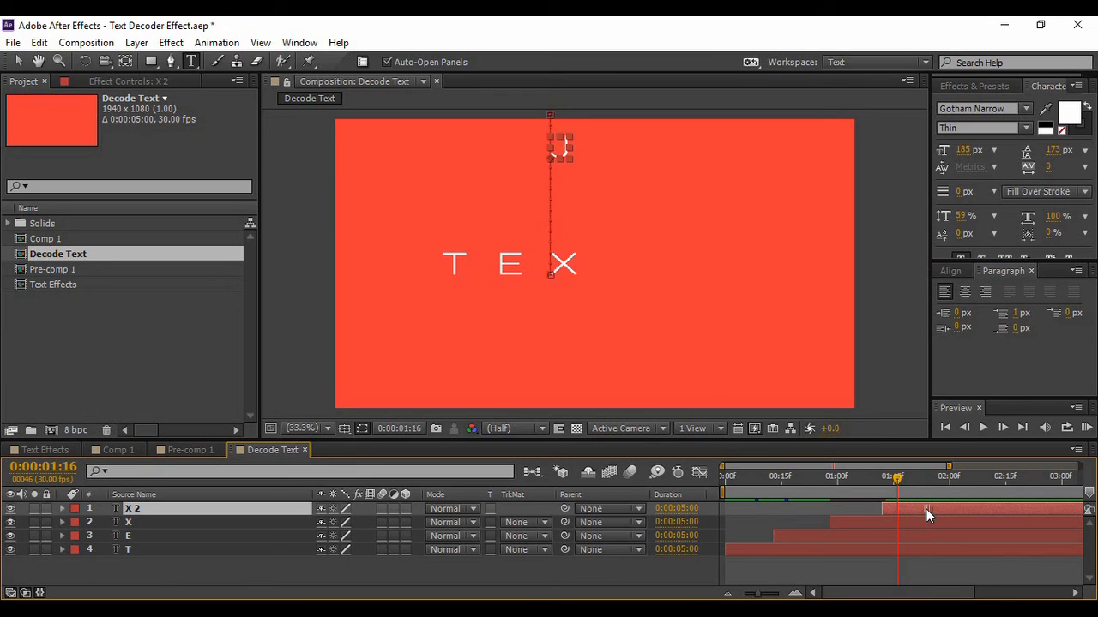
pyautogui.click(62, 508)
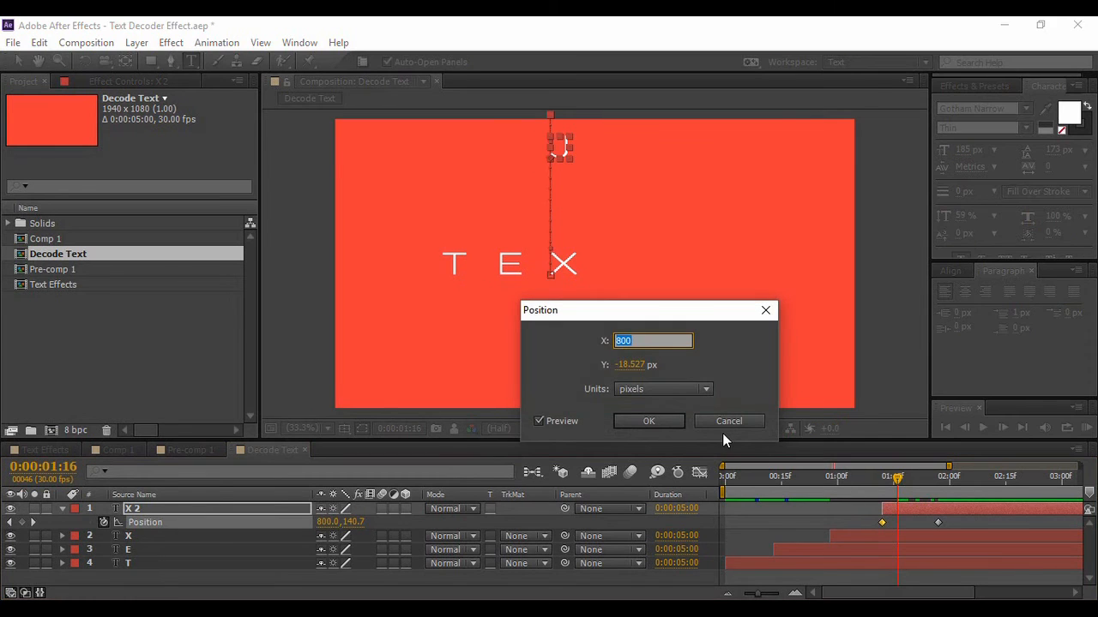
pyautogui.write('1000')
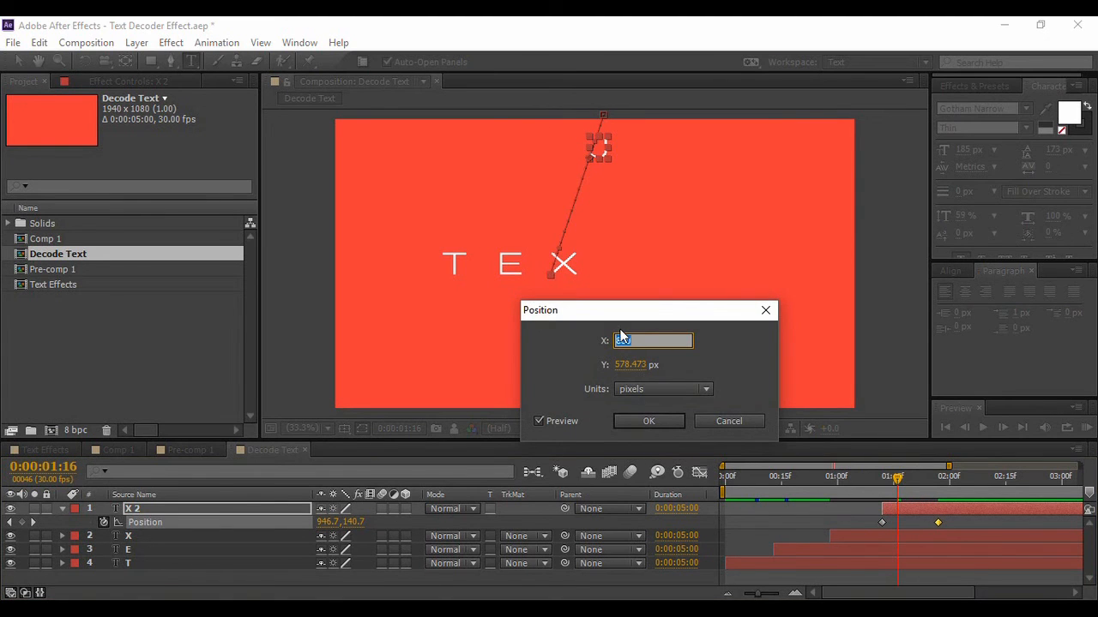
pyautogui.write('1000')
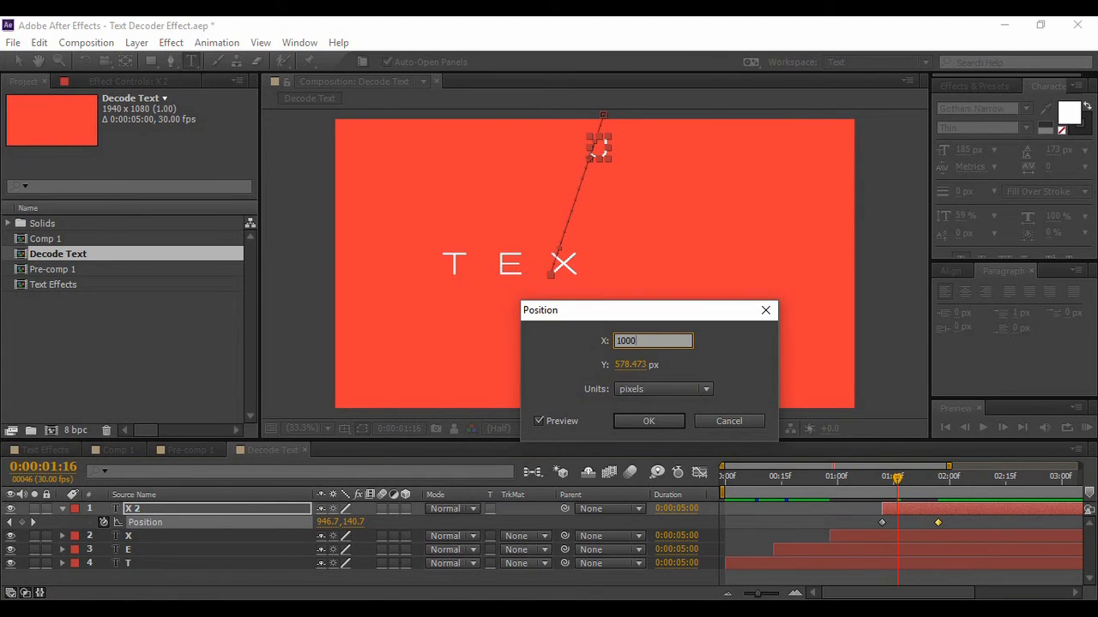
pyautogui.click(649, 422)
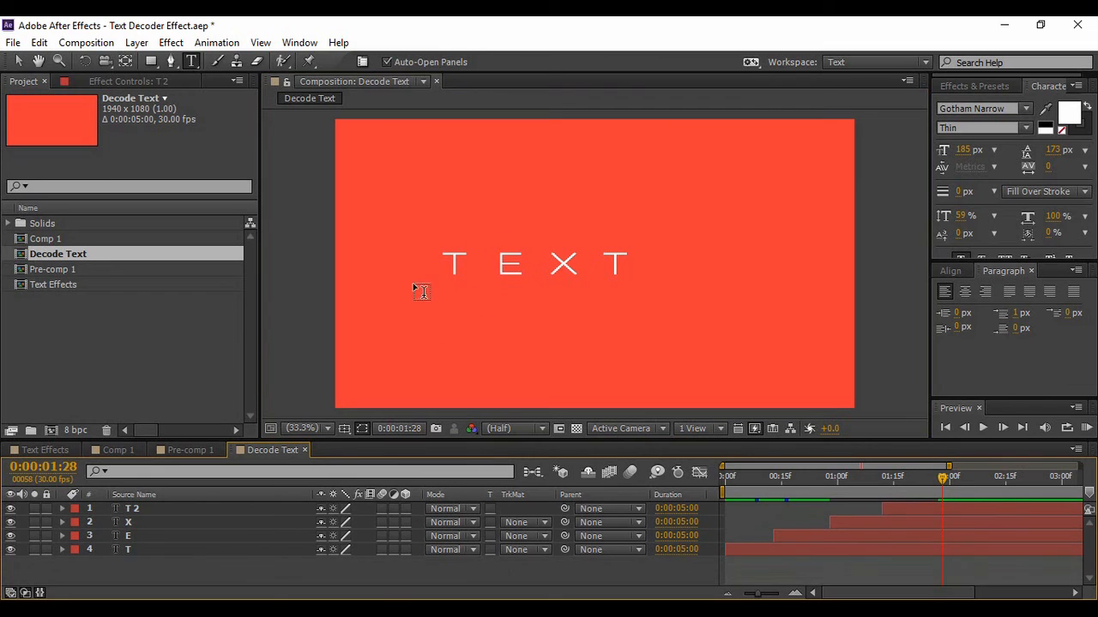
pyautogui.moveTo(415, 363)
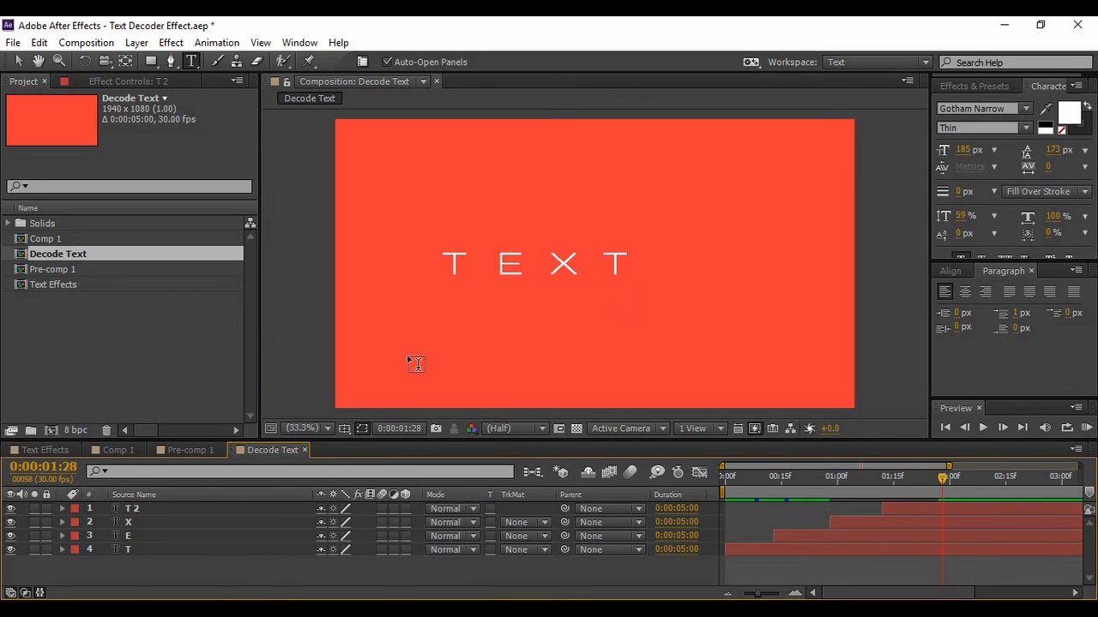
pyautogui.moveTo(206, 585)
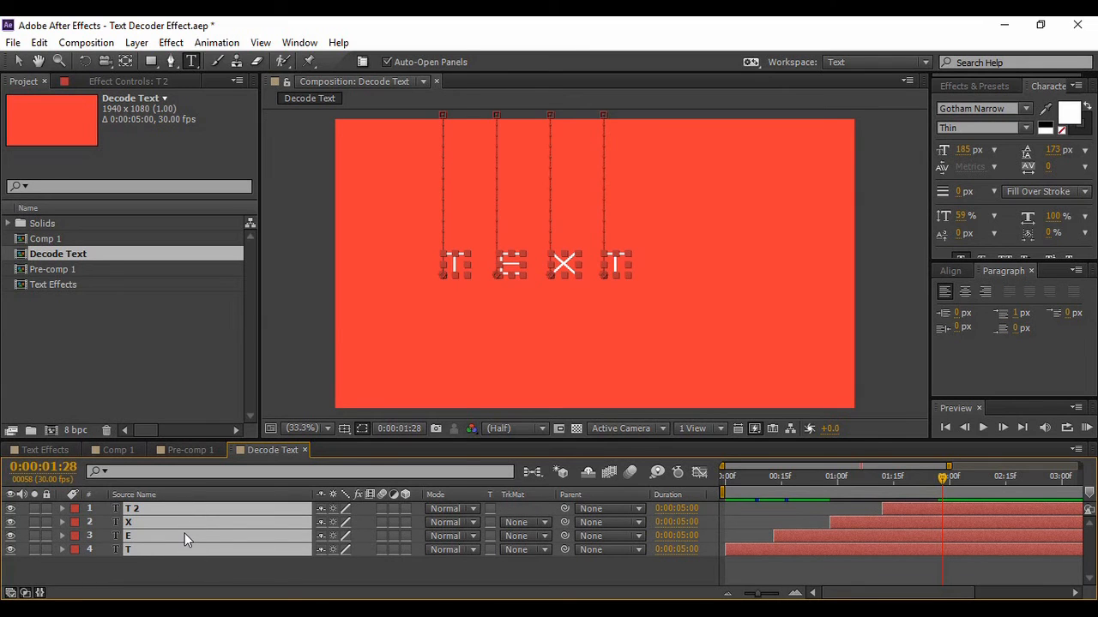
# - Pre-compose the selected letter layers into a precomposition named Text and preview from the start
pyautogui.rightClick(189, 535)
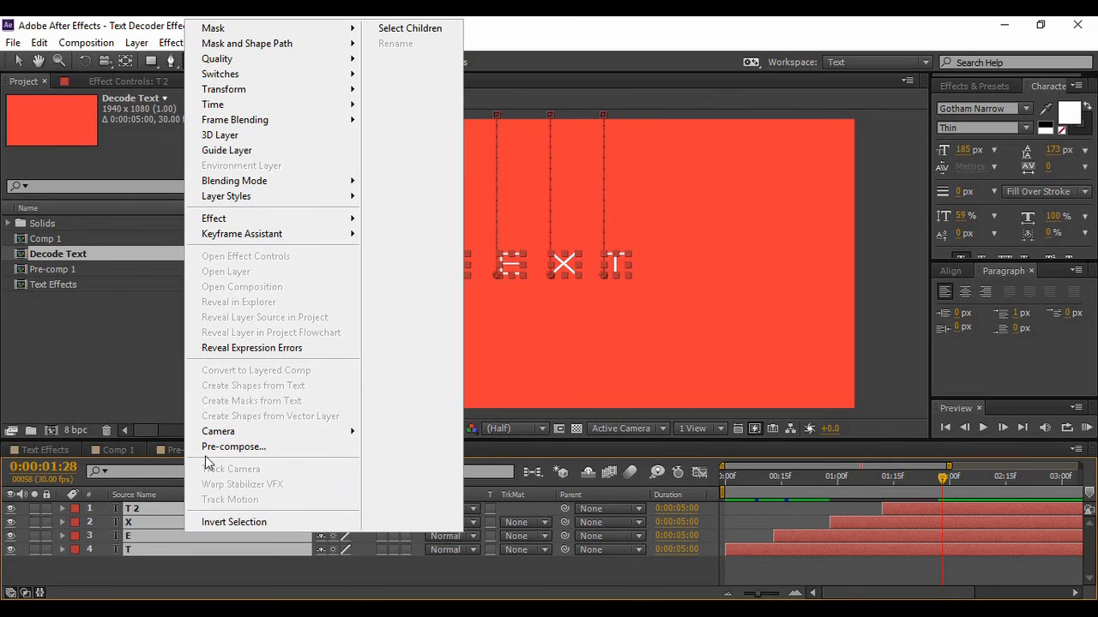
pyautogui.click(234, 446)
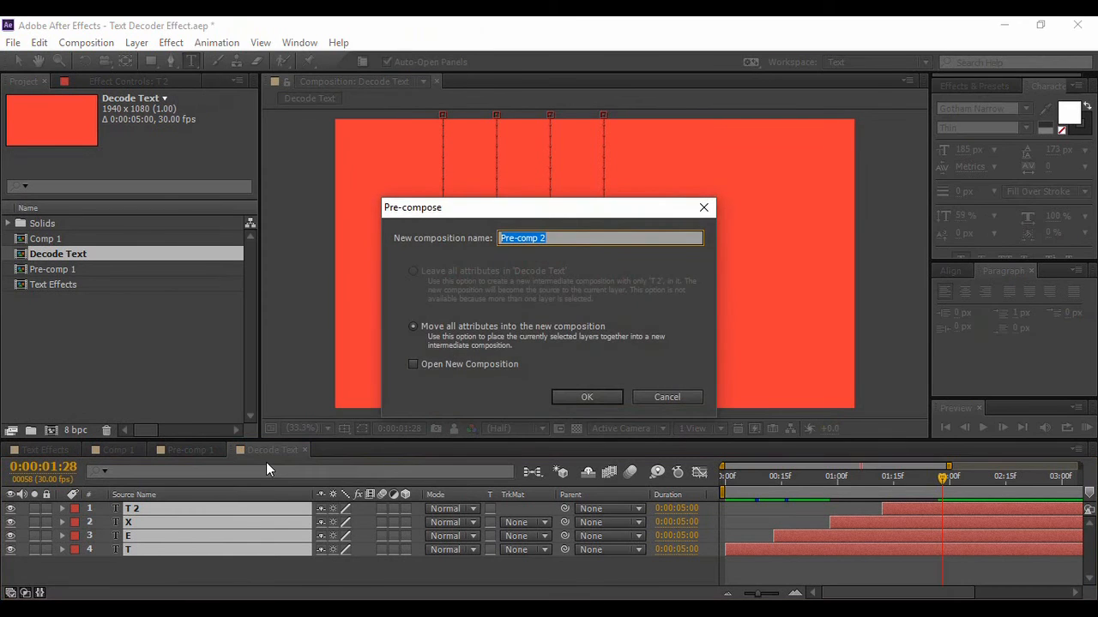
pyautogui.write('Text')
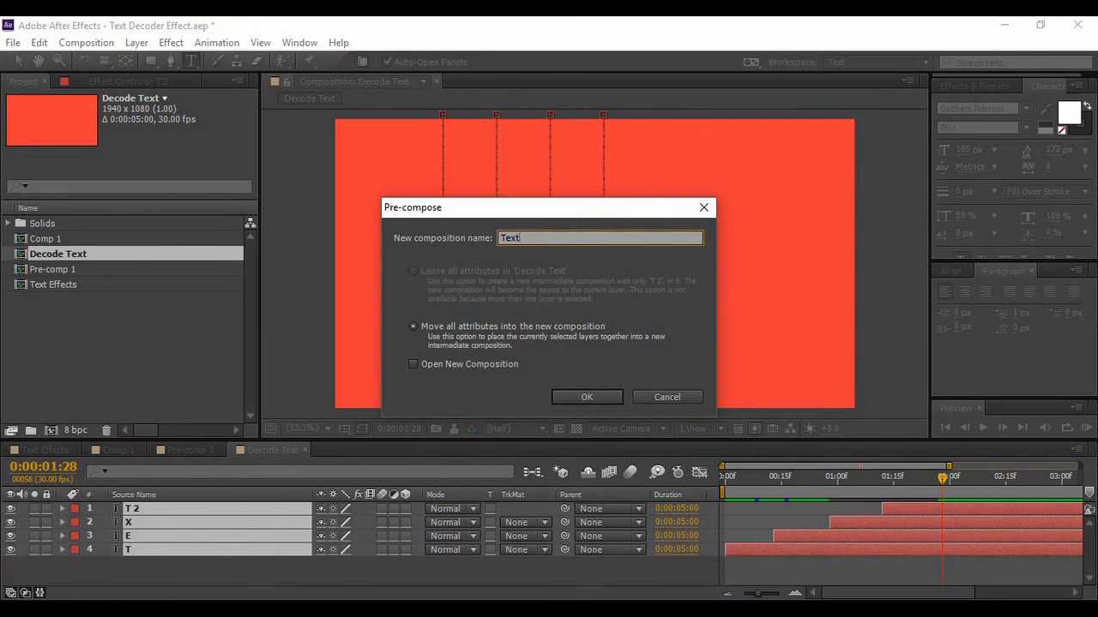
pyautogui.click(587, 396)
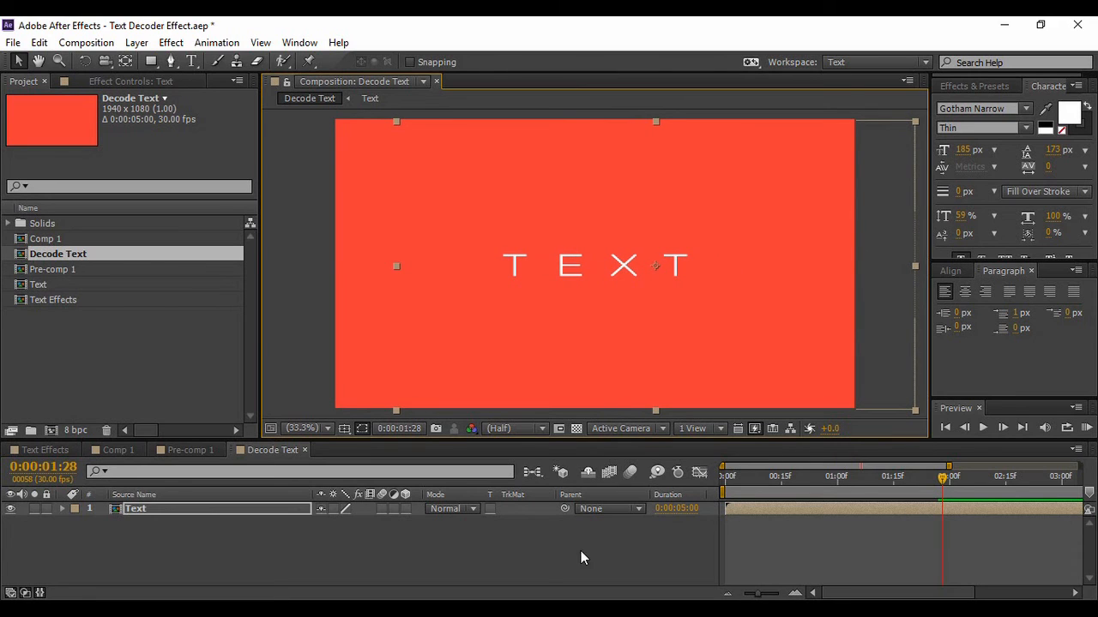
pyautogui.click(945, 427)
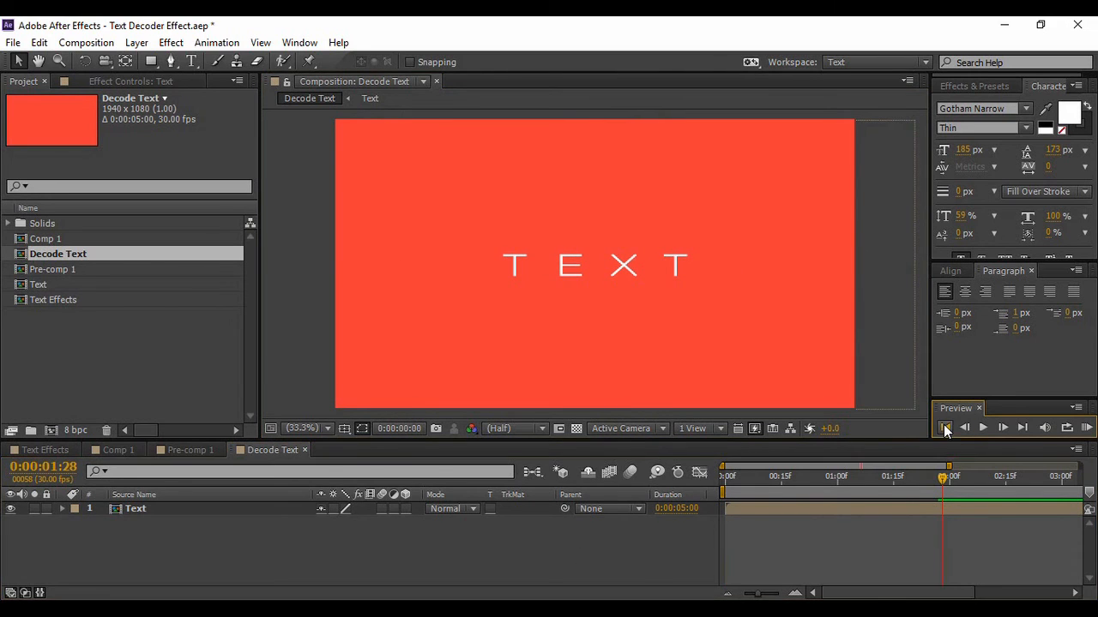
pyautogui.click(945, 429)
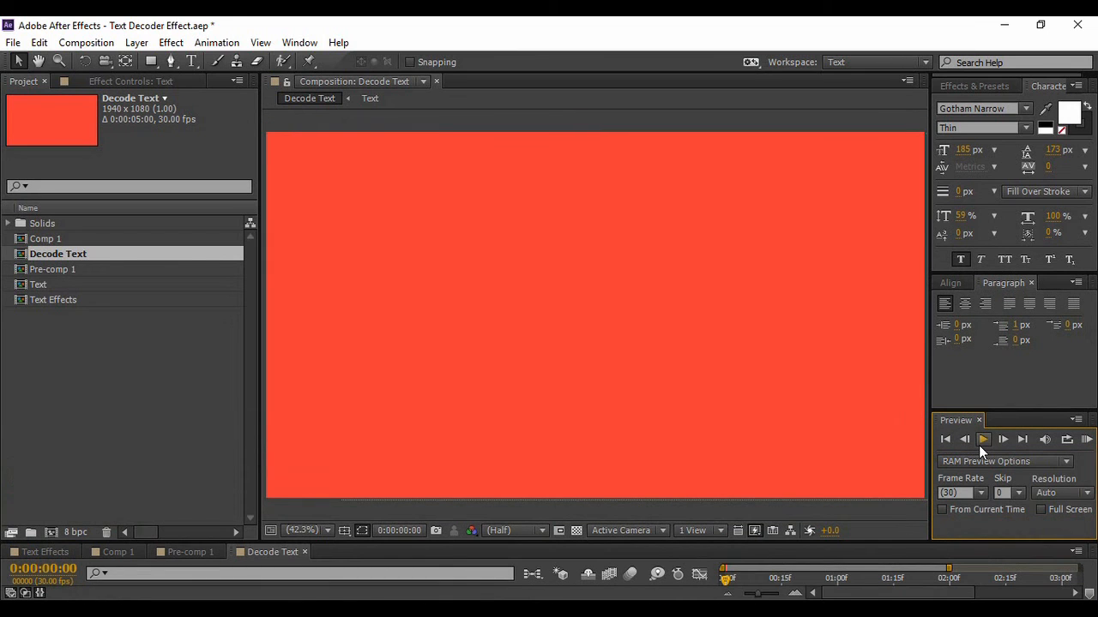
pyautogui.click(984, 439)
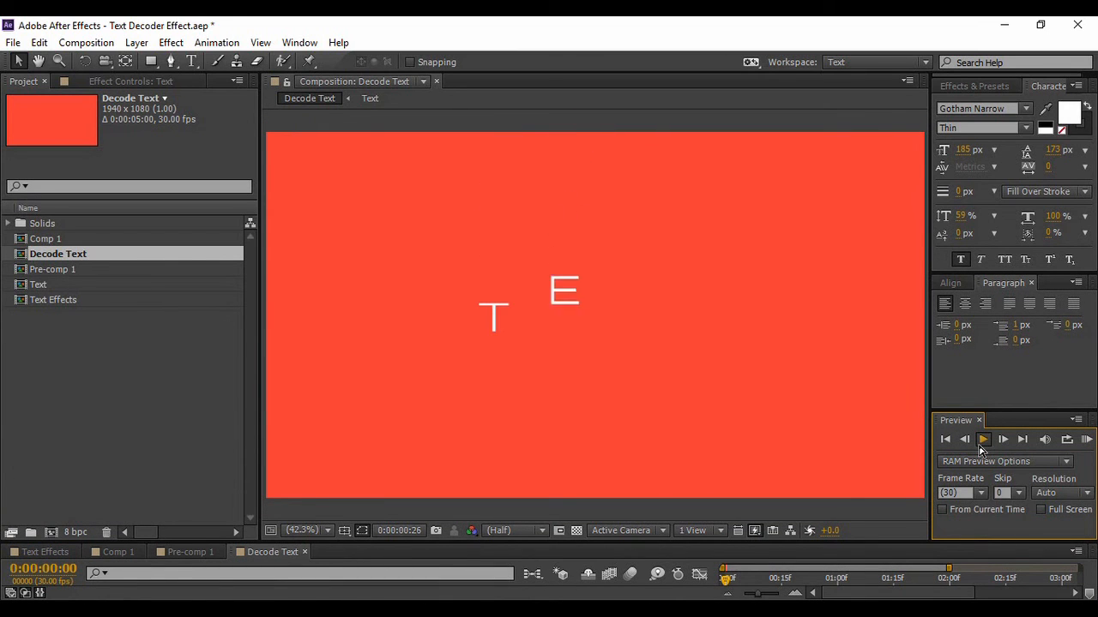
pyautogui.click(983, 439)
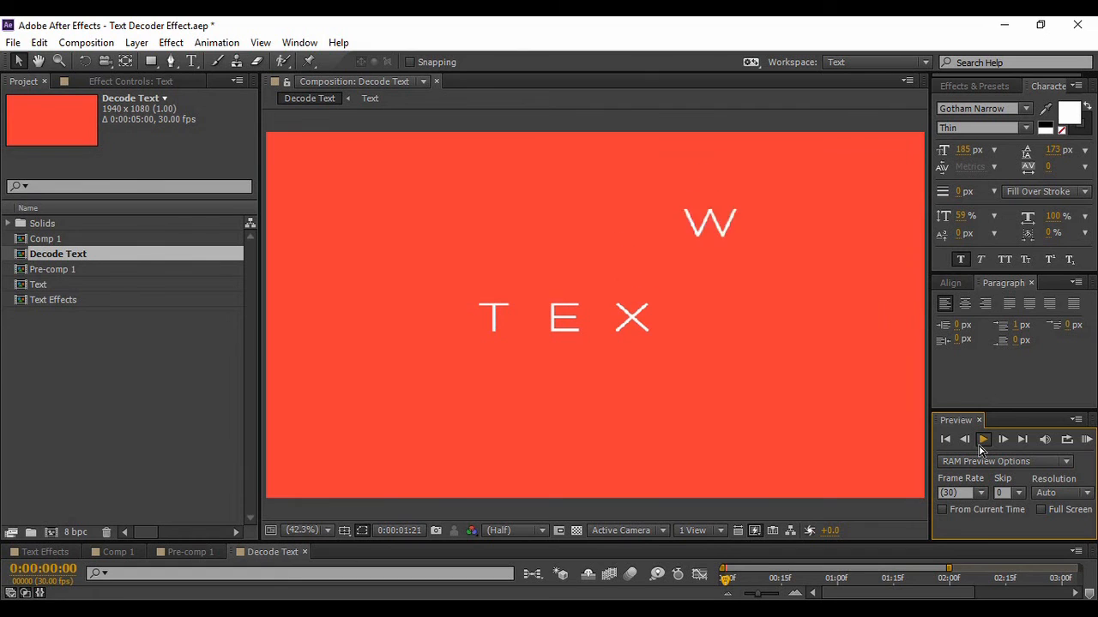
pyautogui.click(982, 439)
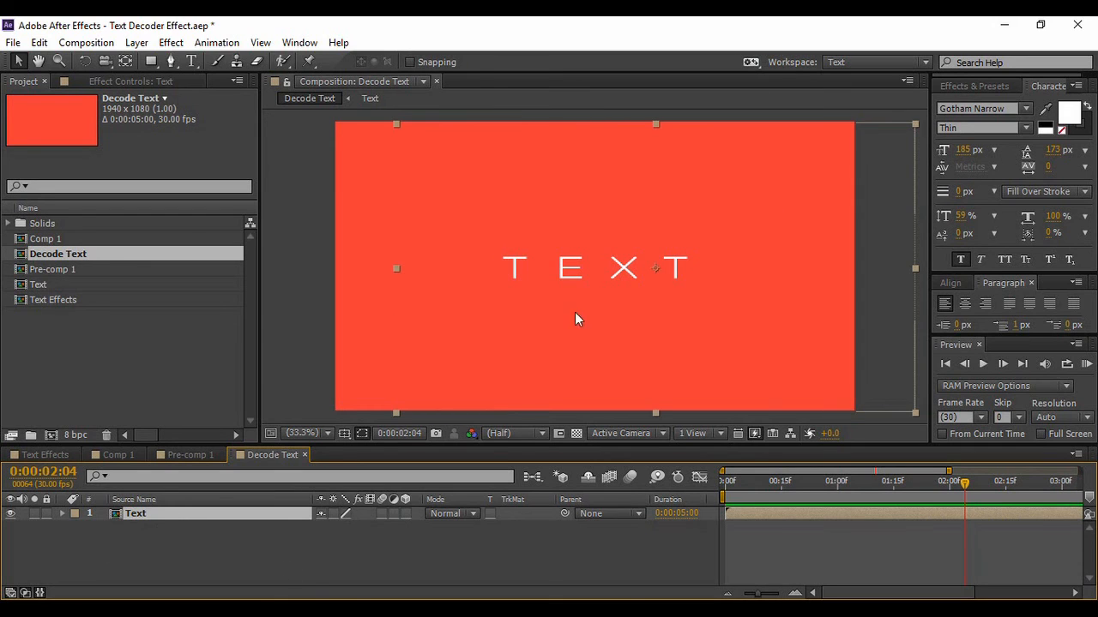
# - Find and apply Drop Shadow to the Text layer with opacity 61%, distance 25, softness 42, at 2:00
pyautogui.write('dec')
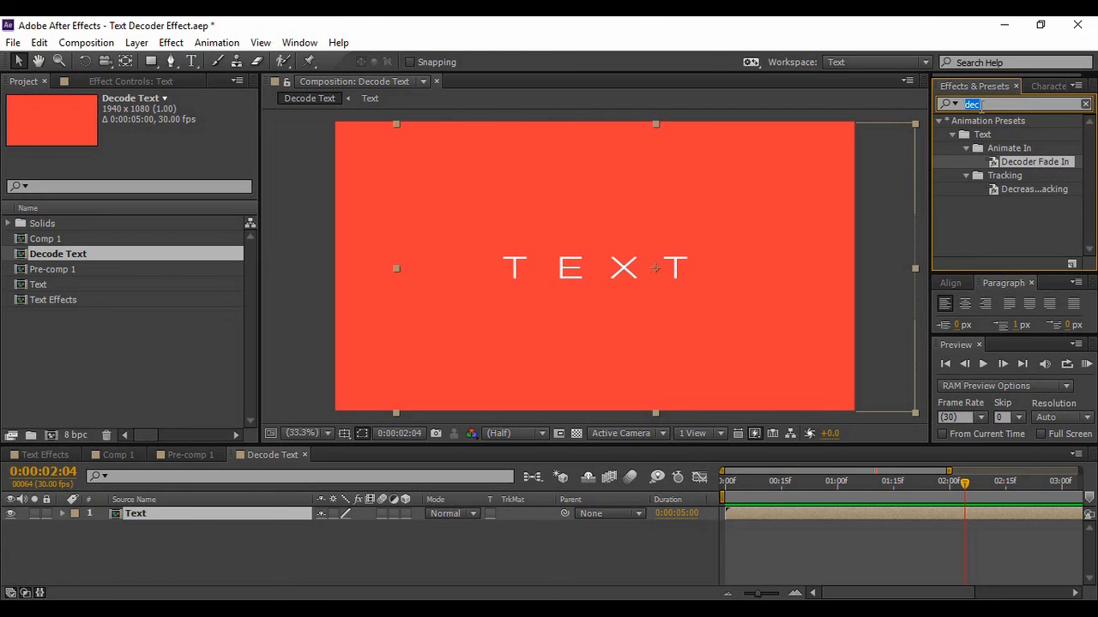
pyautogui.write('drop shad')
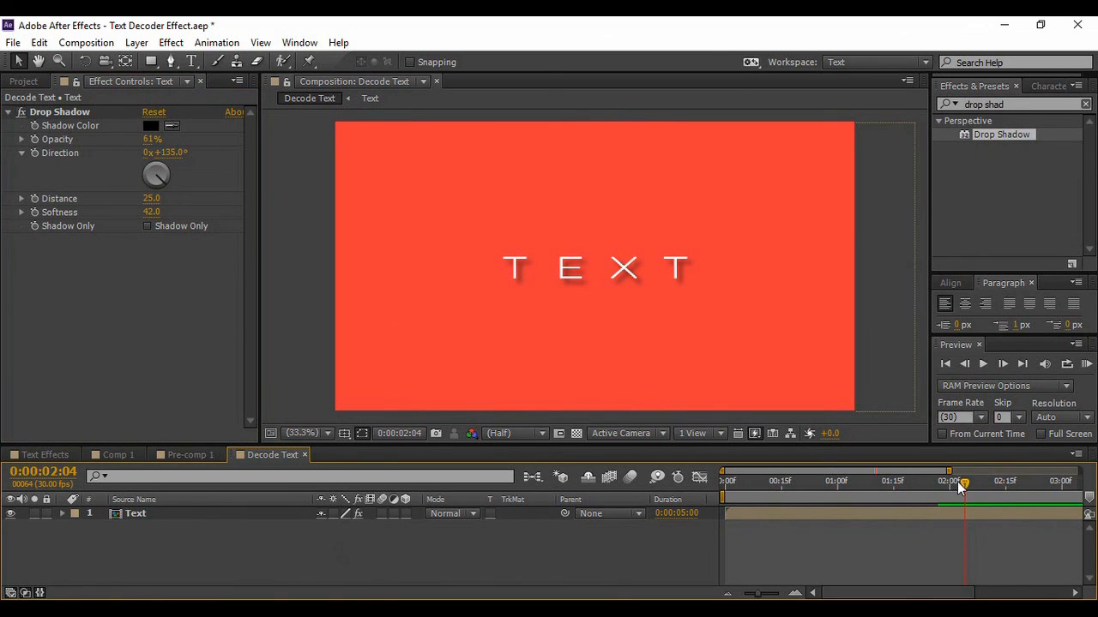
pyautogui.moveTo(961, 483); pyautogui.dragTo(937, 483)
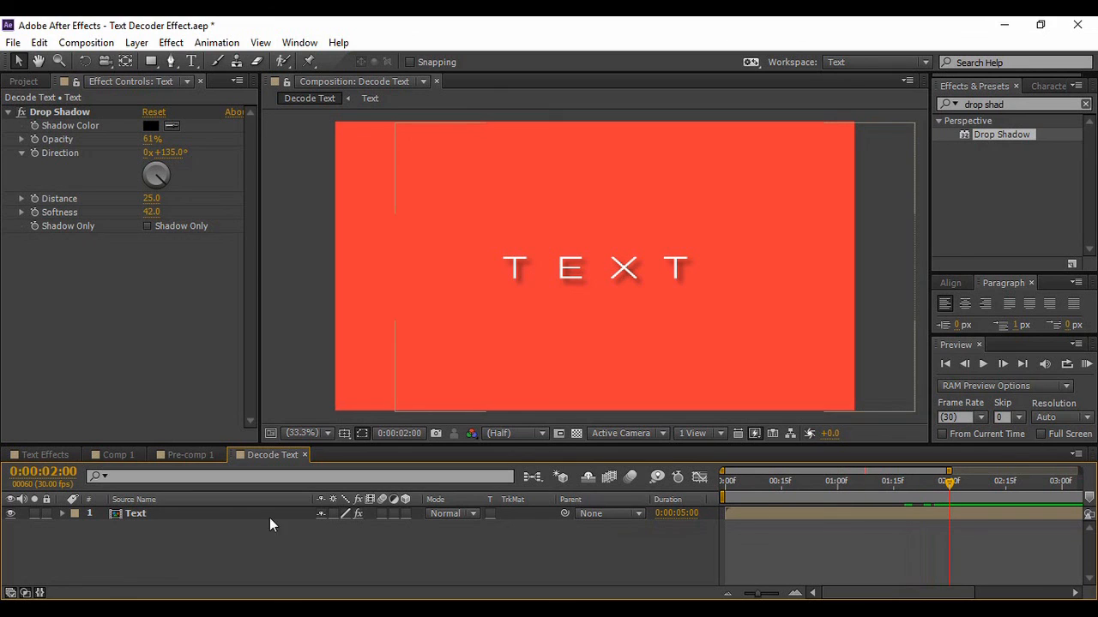
# - Select the Text layer to expose its Scale at 100% for the 2:00 keyframe
pyautogui.click(134, 513)
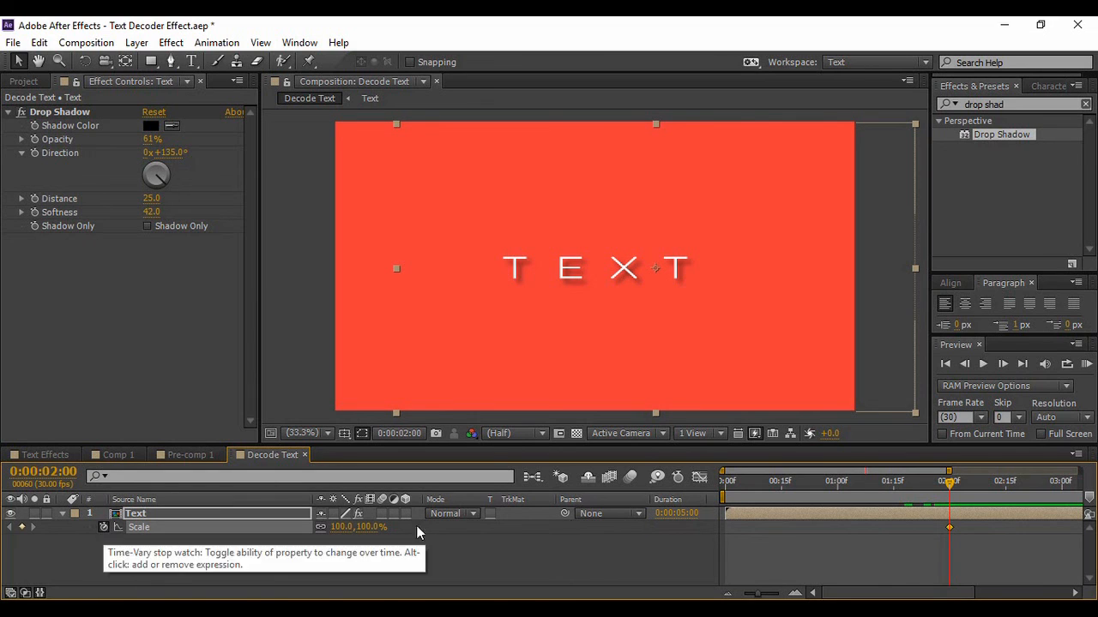
pyautogui.moveTo(950, 489)
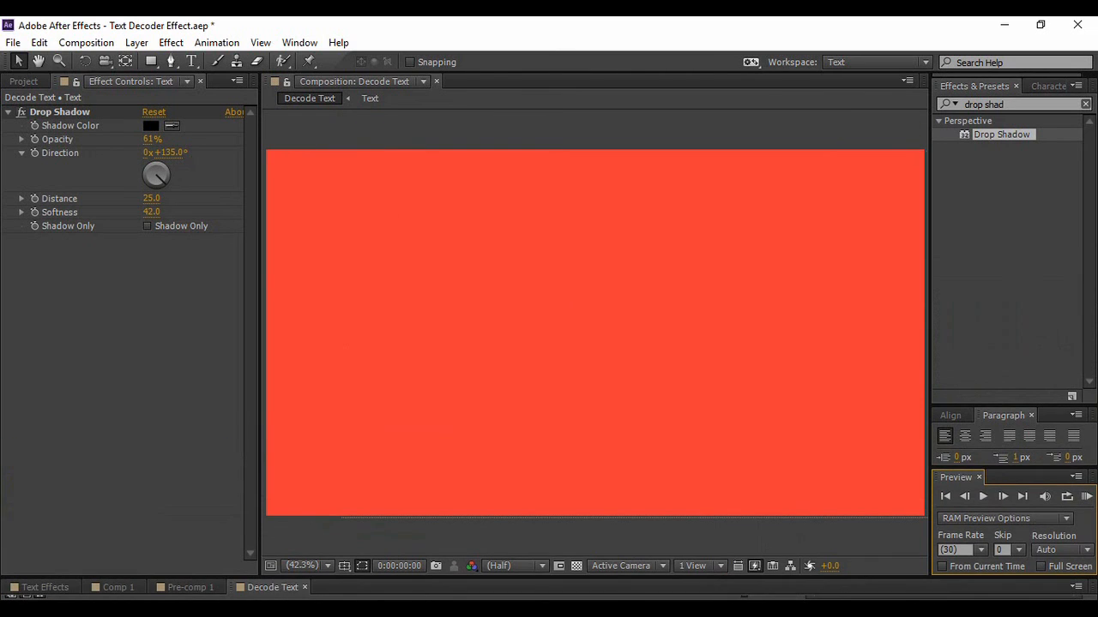
pyautogui.click(981, 496)
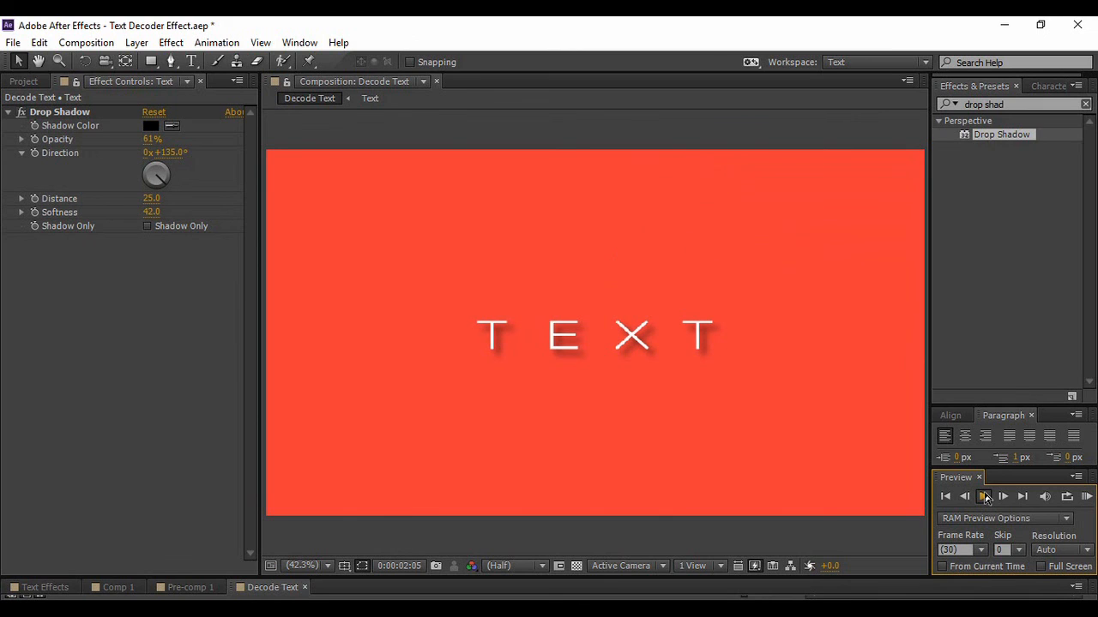
pyautogui.click(985, 496)
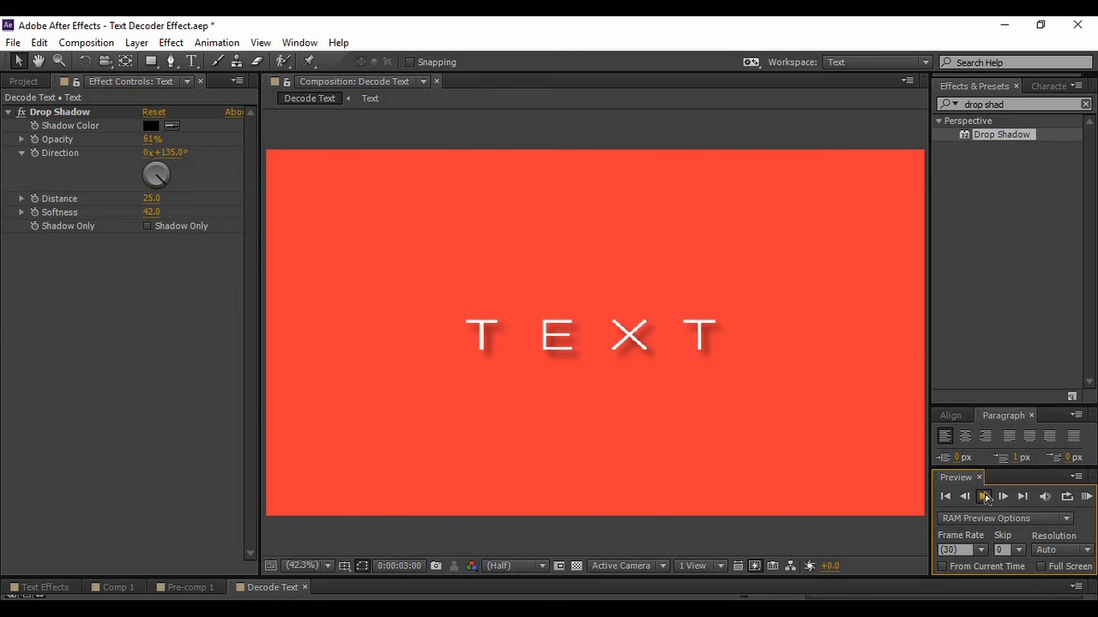
pyautogui.click(984, 497)
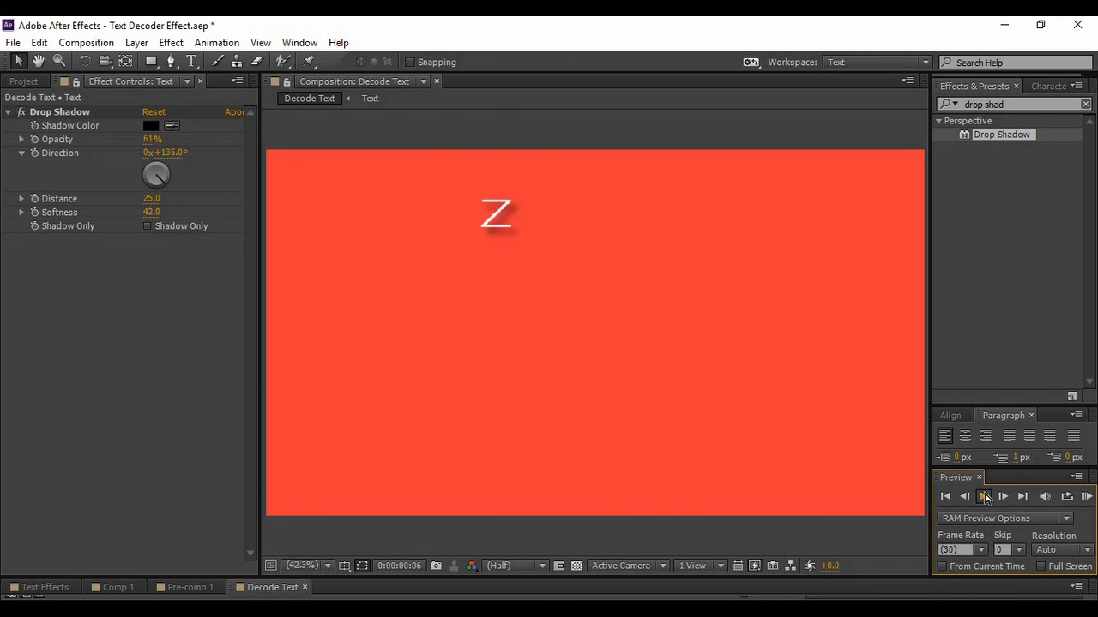
pyautogui.click(985, 498)
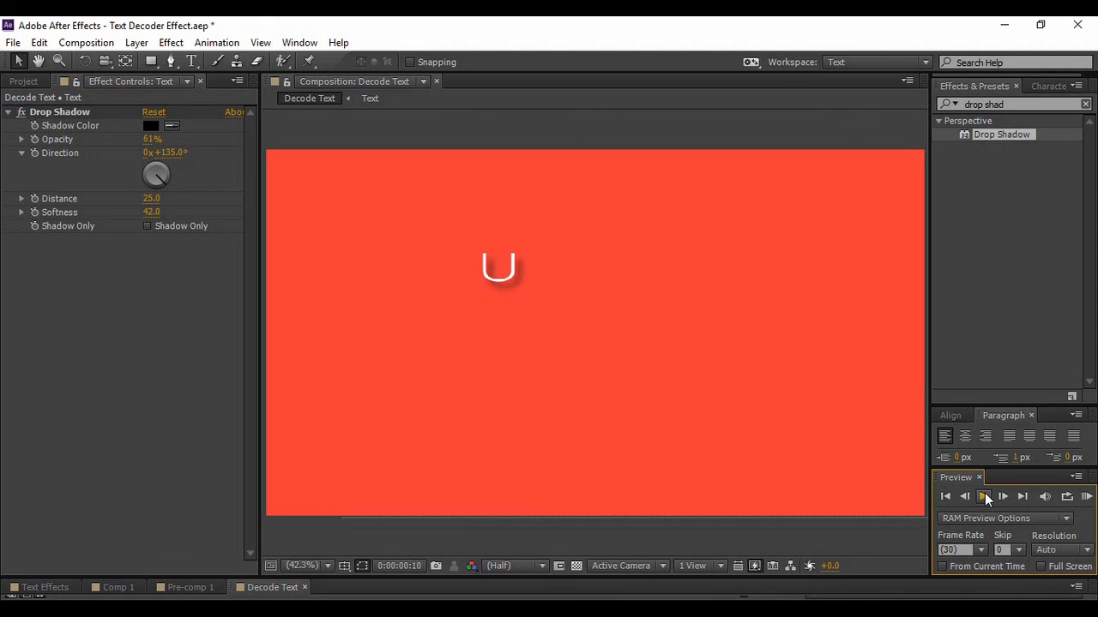
pyautogui.click(983, 495)
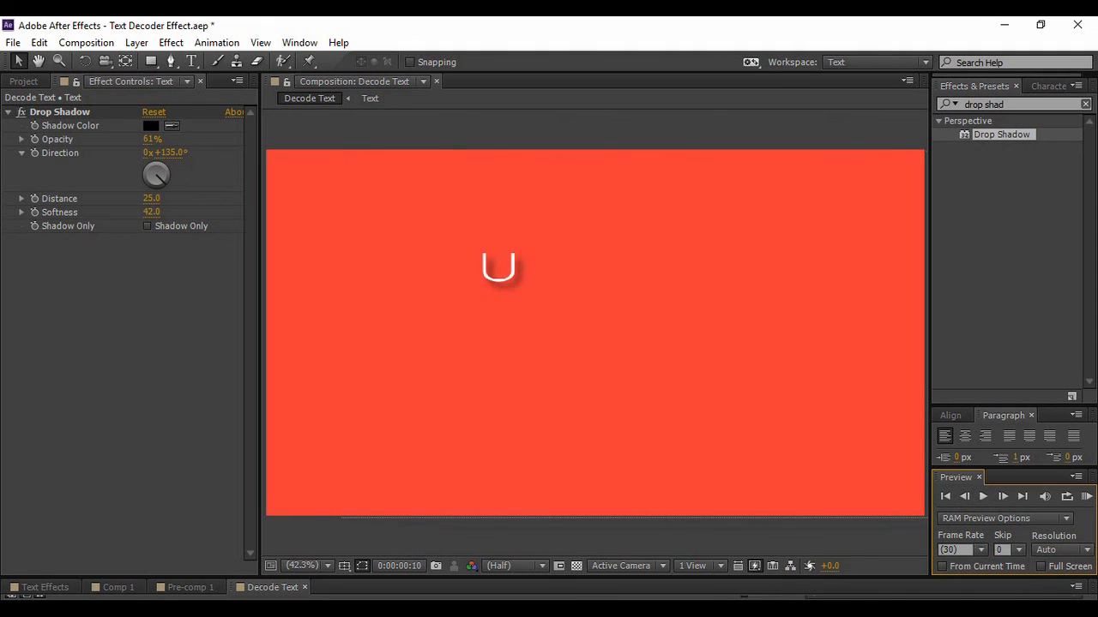